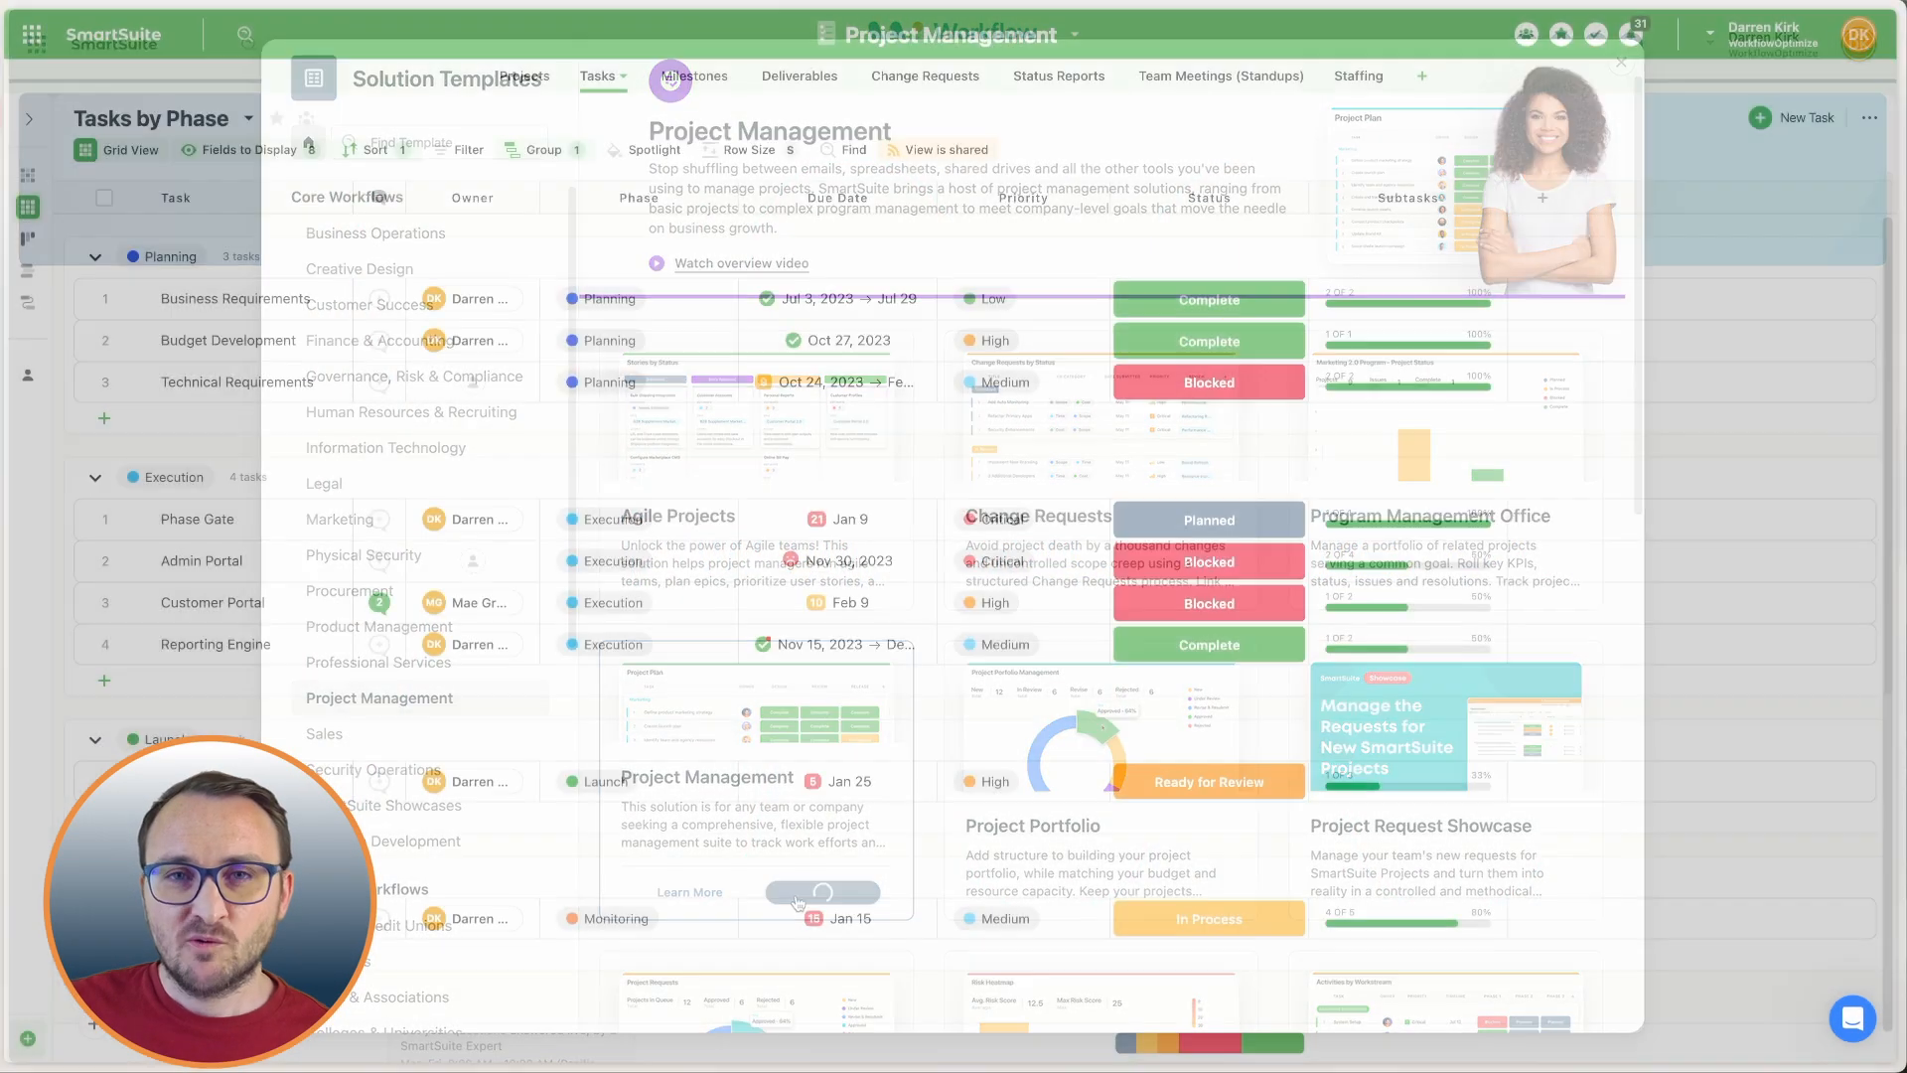
Open the Project Management solution showing the Tasks by Phase grid.
left_click(1620, 60)
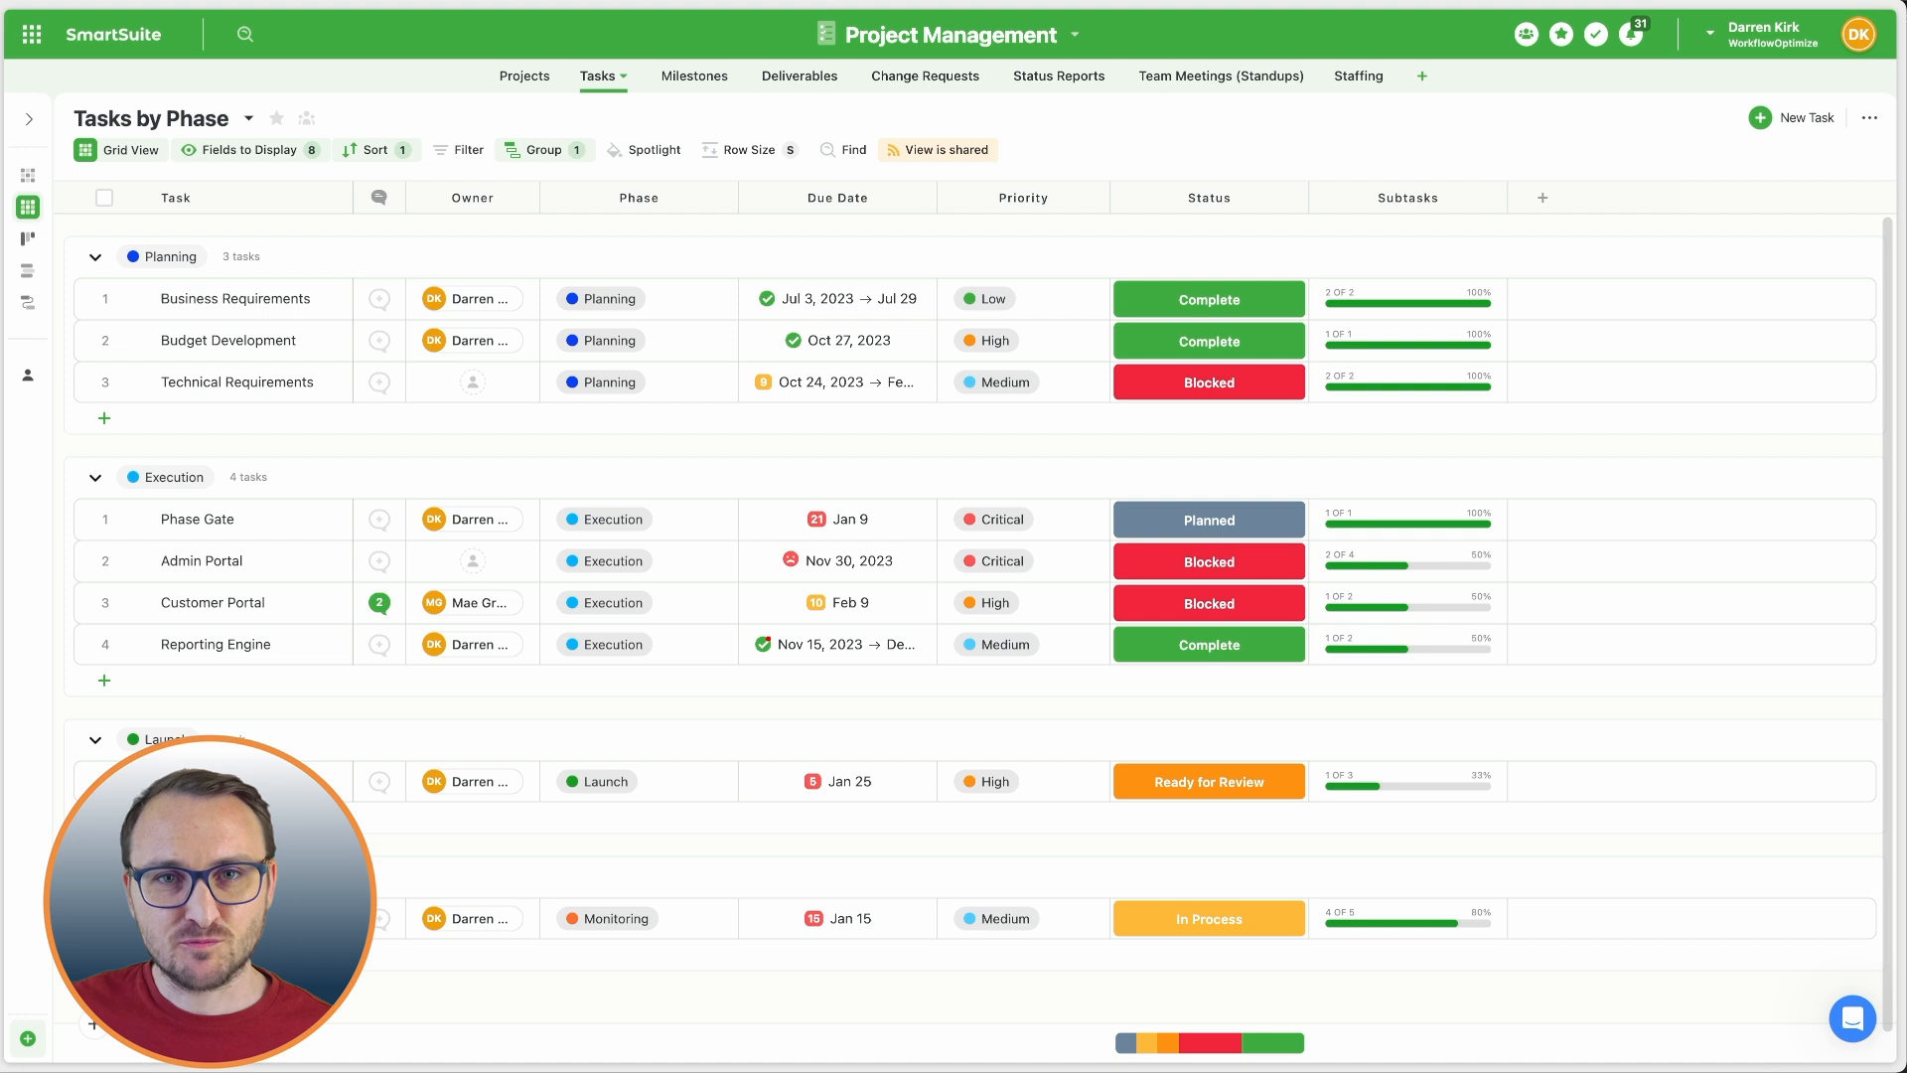
mouse_move(121, 401)
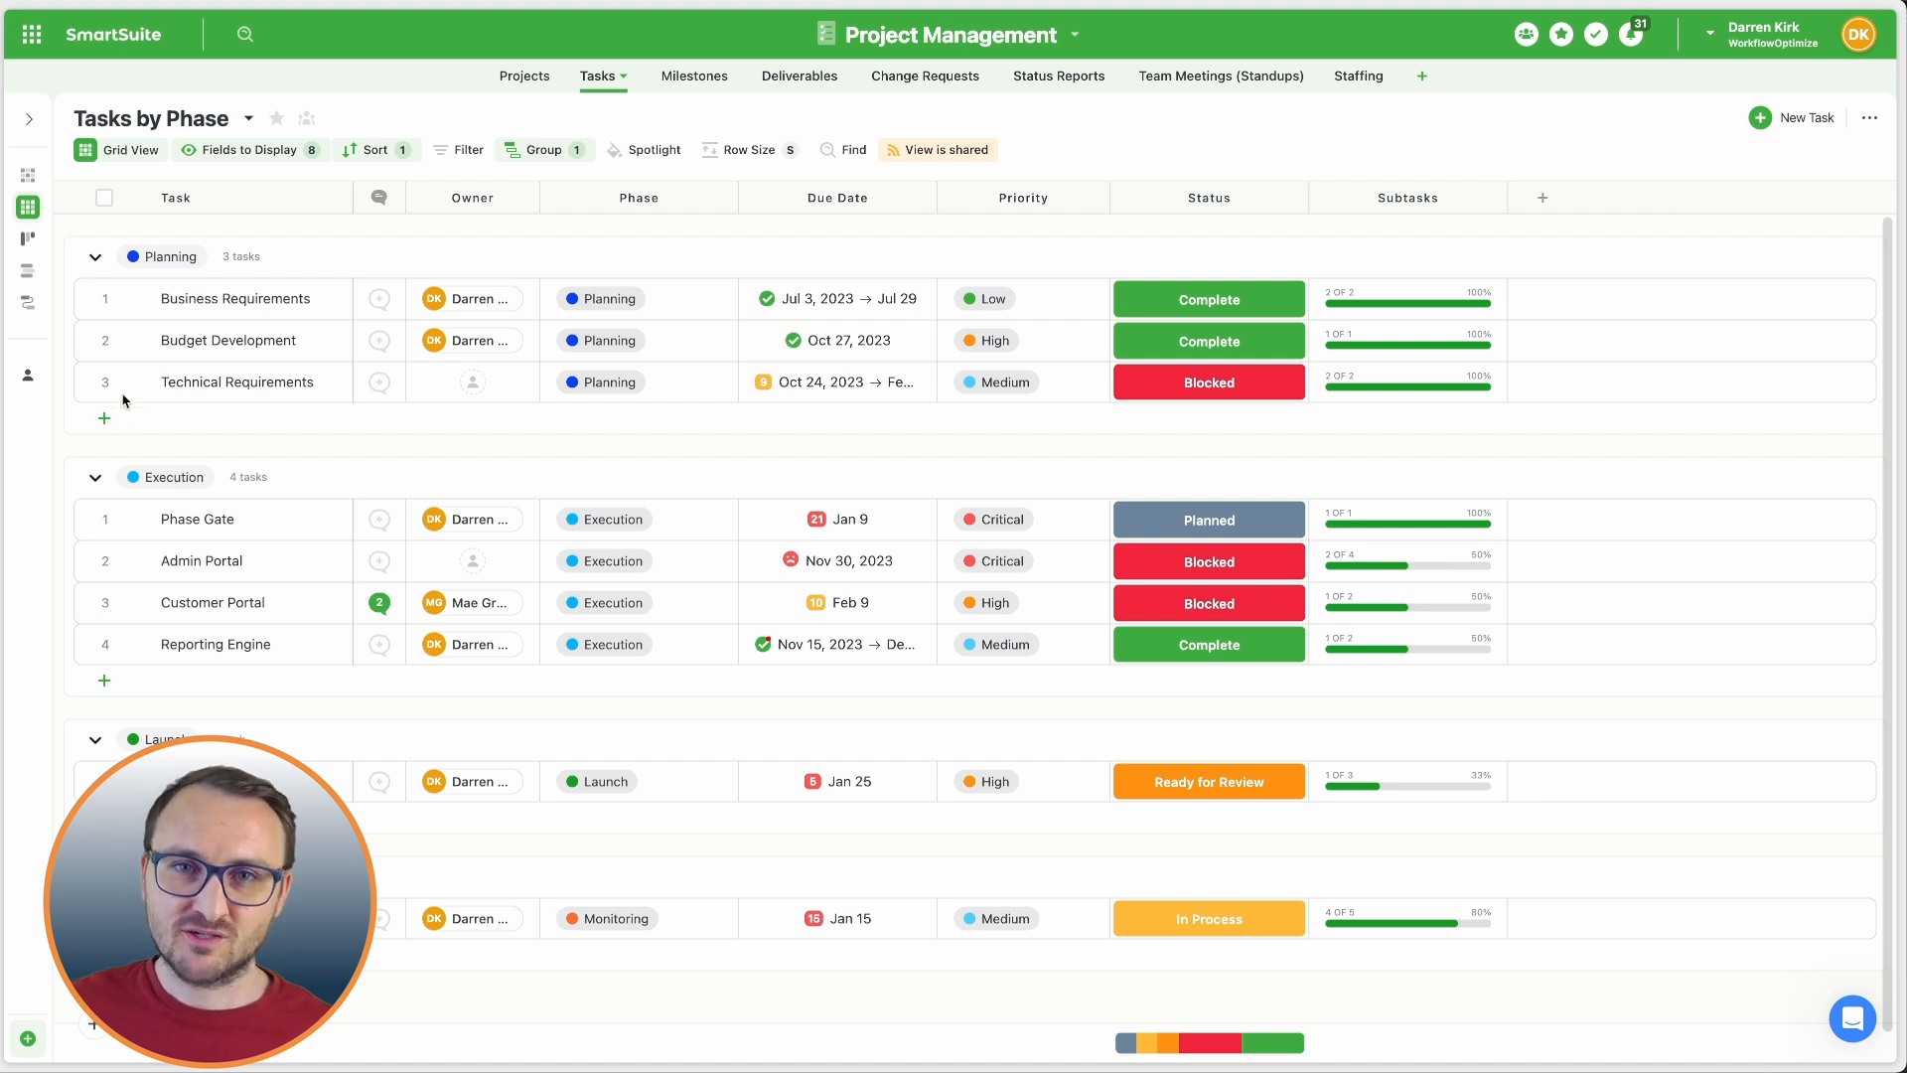
Add a Notes SmartDoc field to the Technical Requirements task record.
left_click(237, 381)
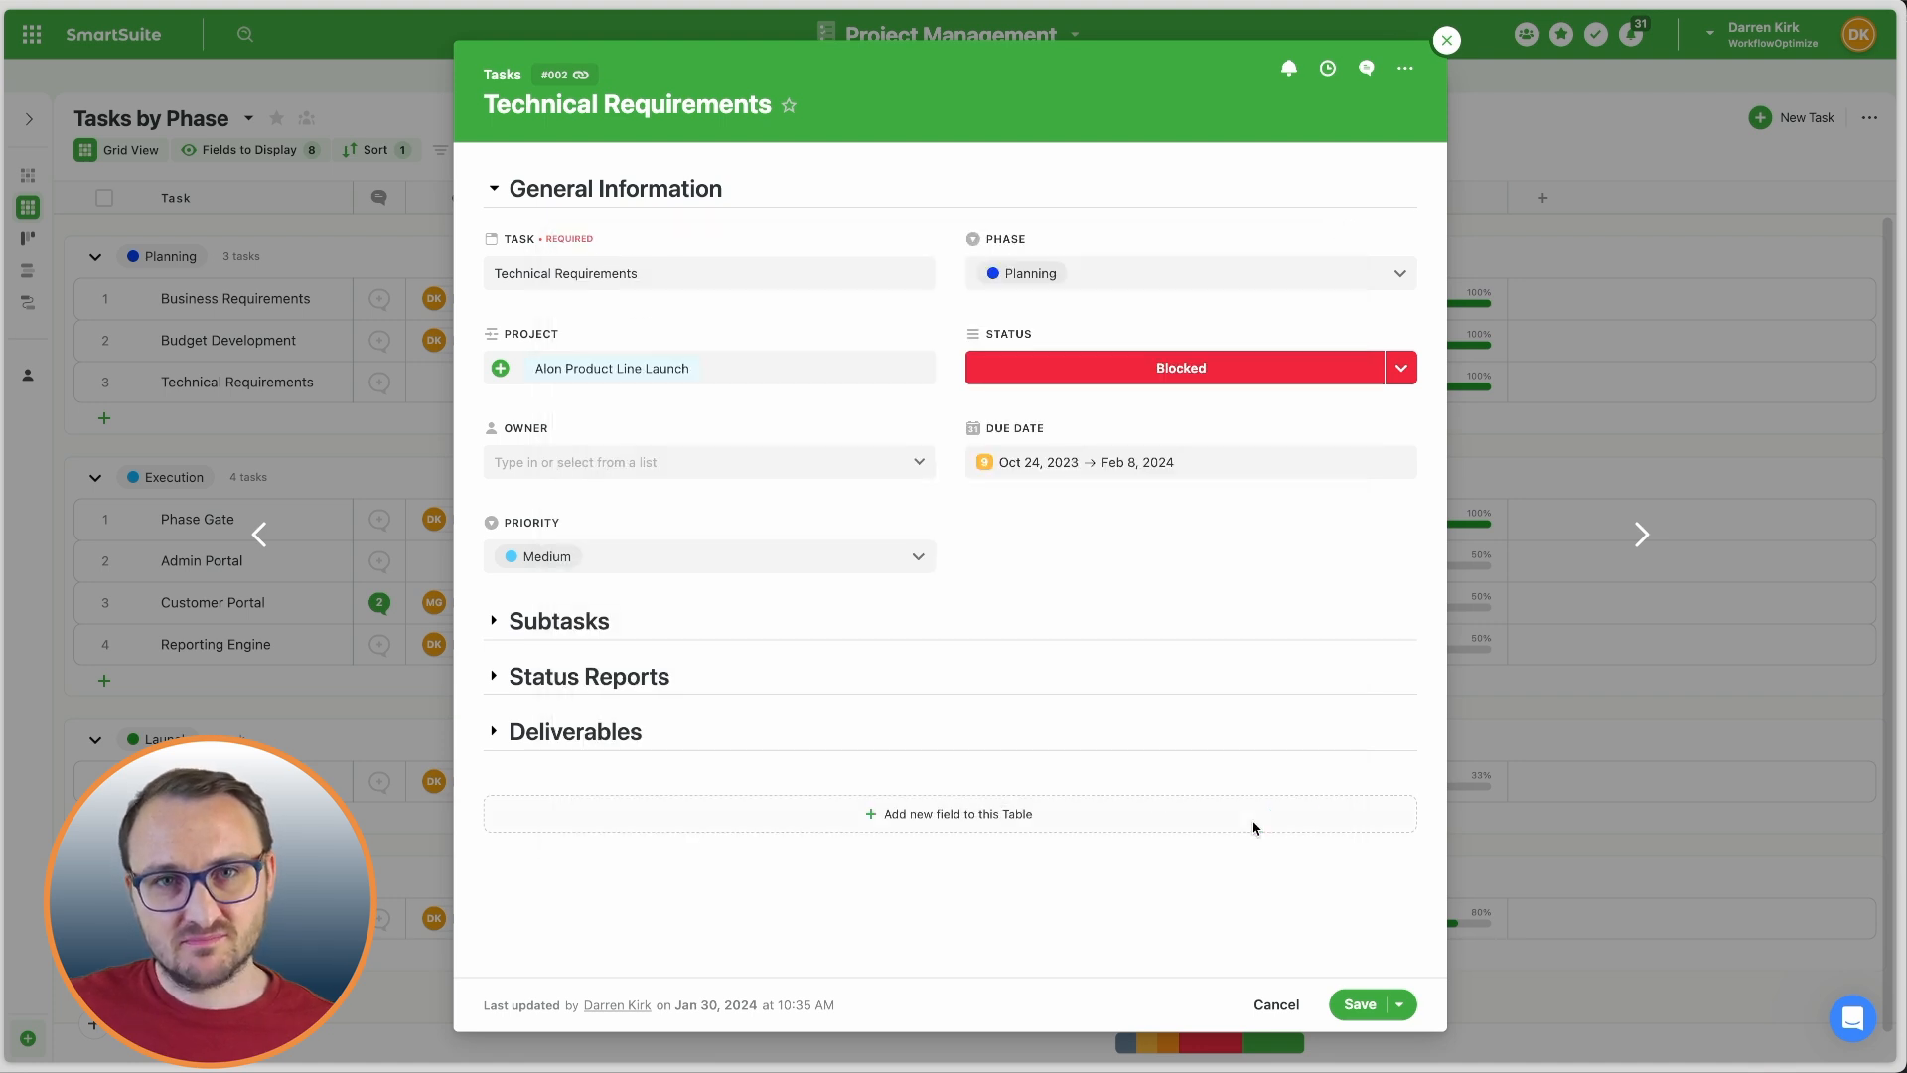
mouse_move(882, 537)
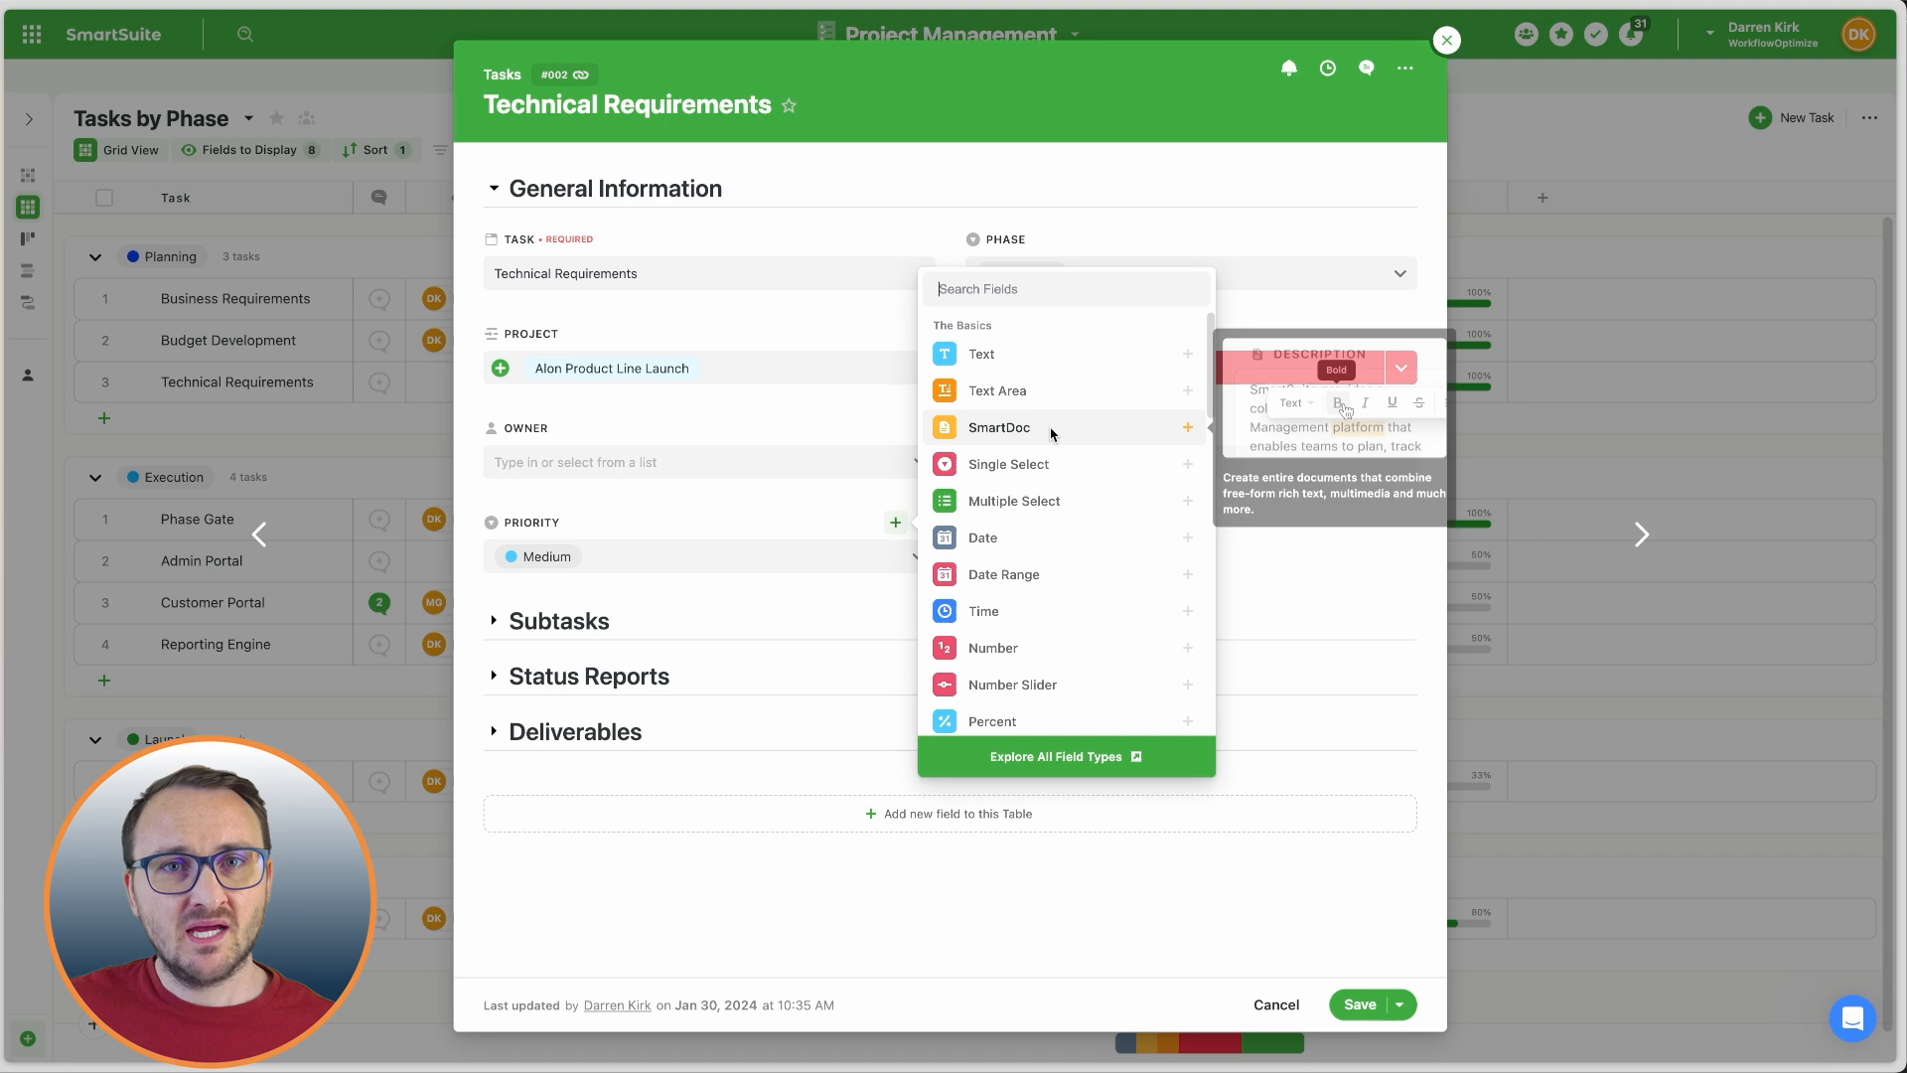
left_click(1001, 427)
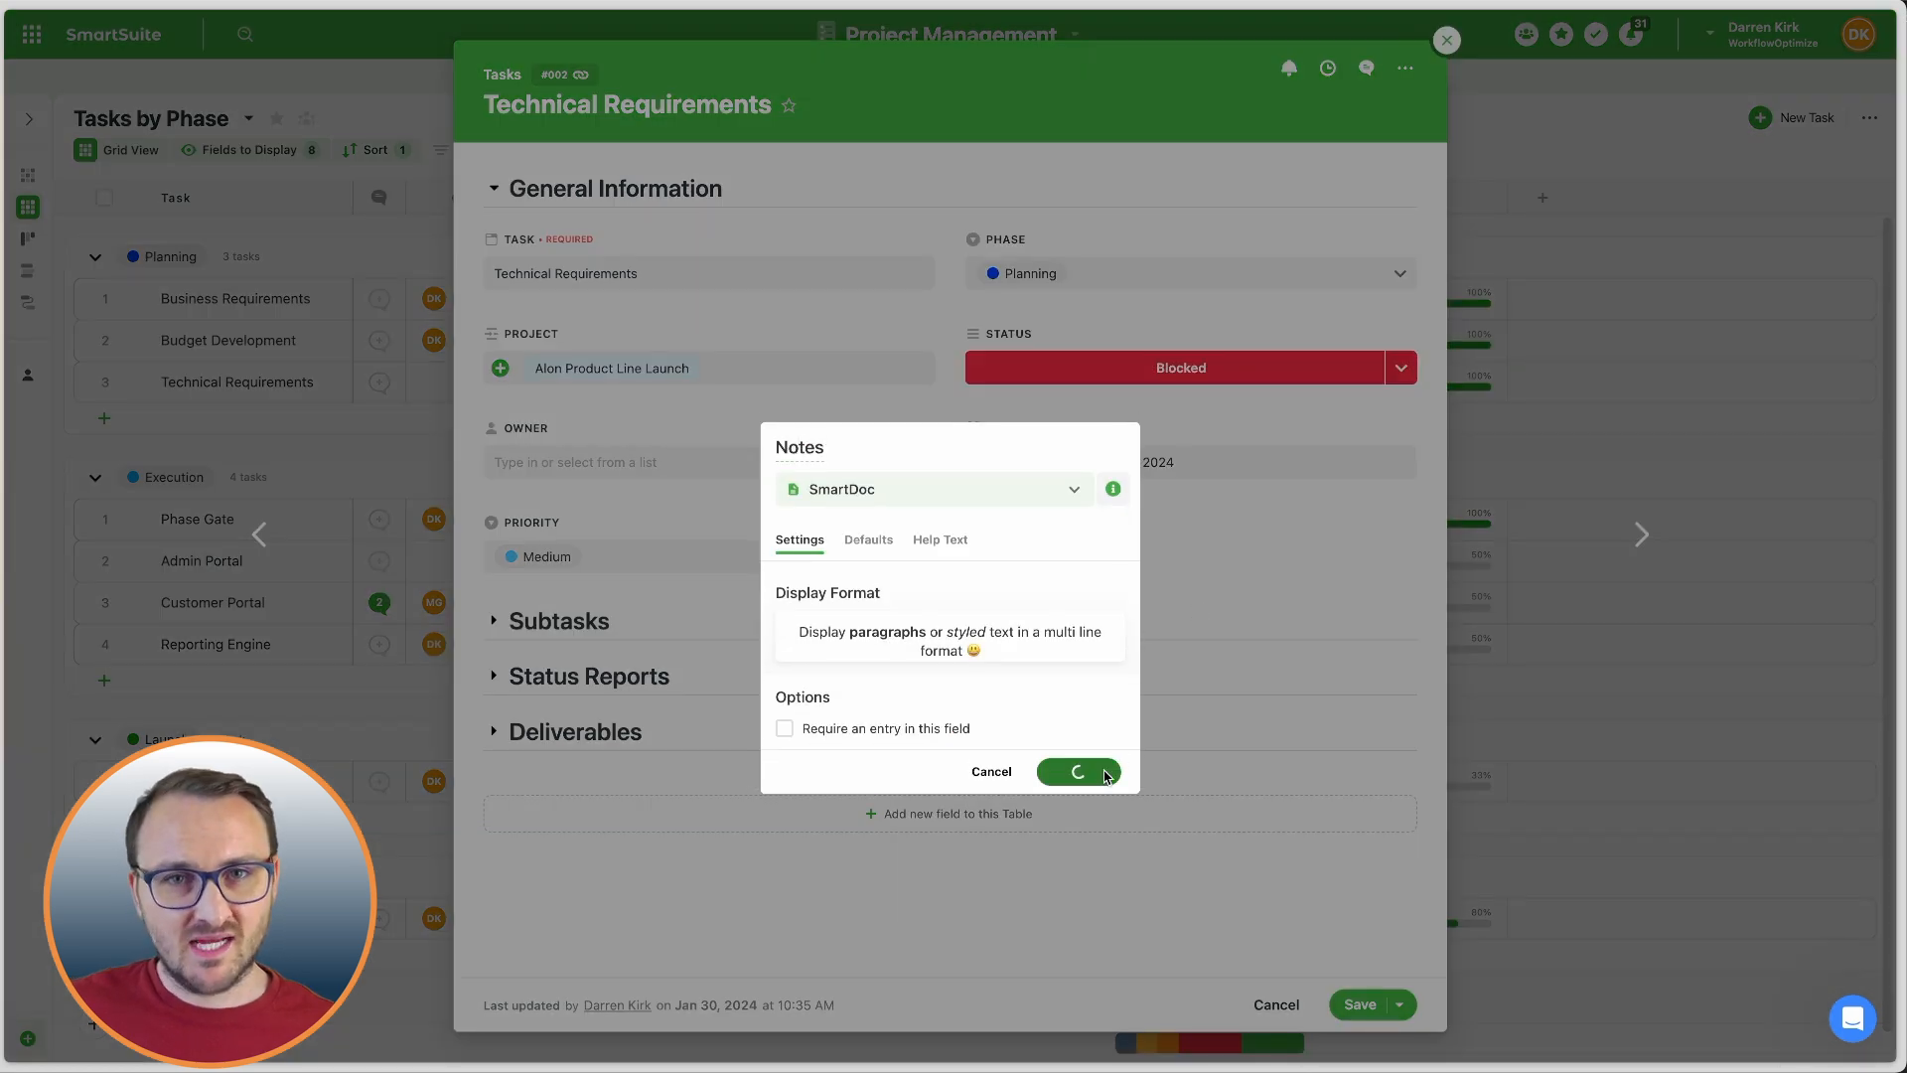
left_click(1075, 771)
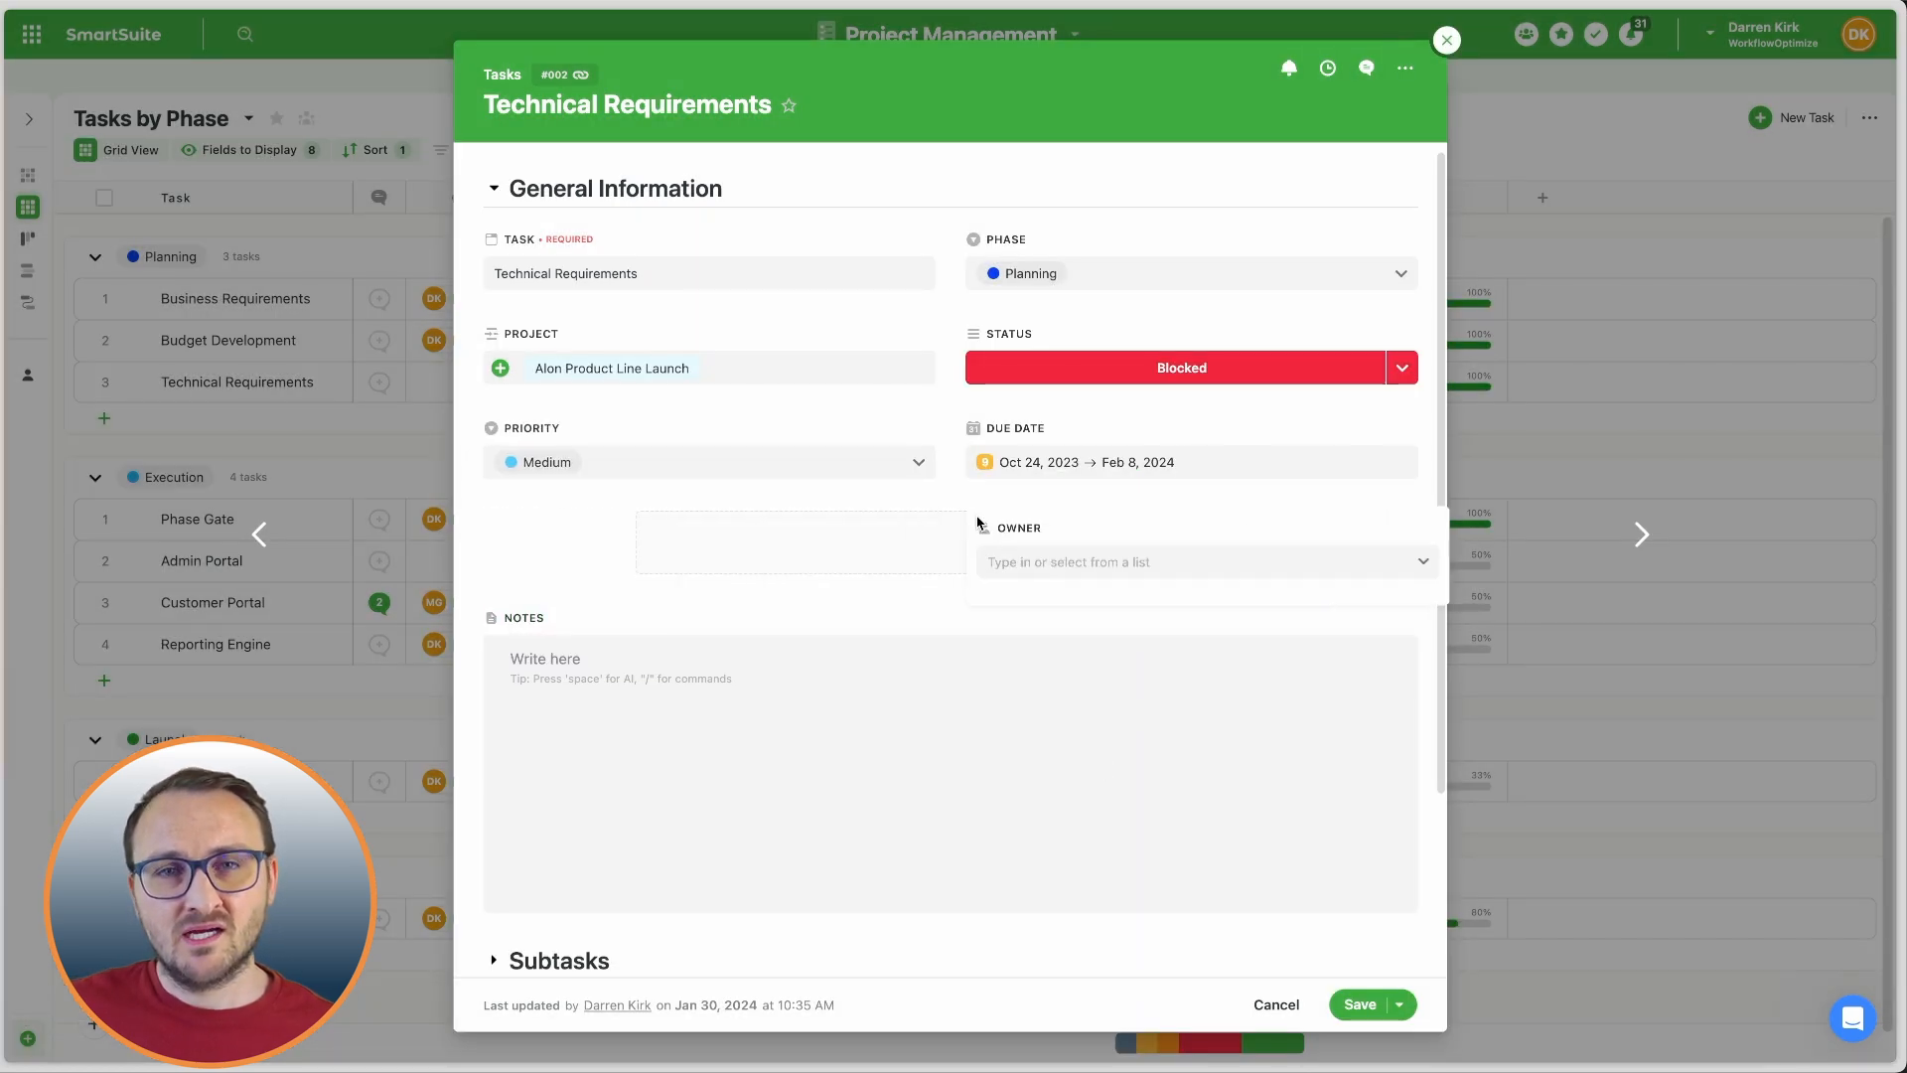
View tasks on the status Kanban board, then the Milestones Gantt timeline.
left_click(1446, 37)
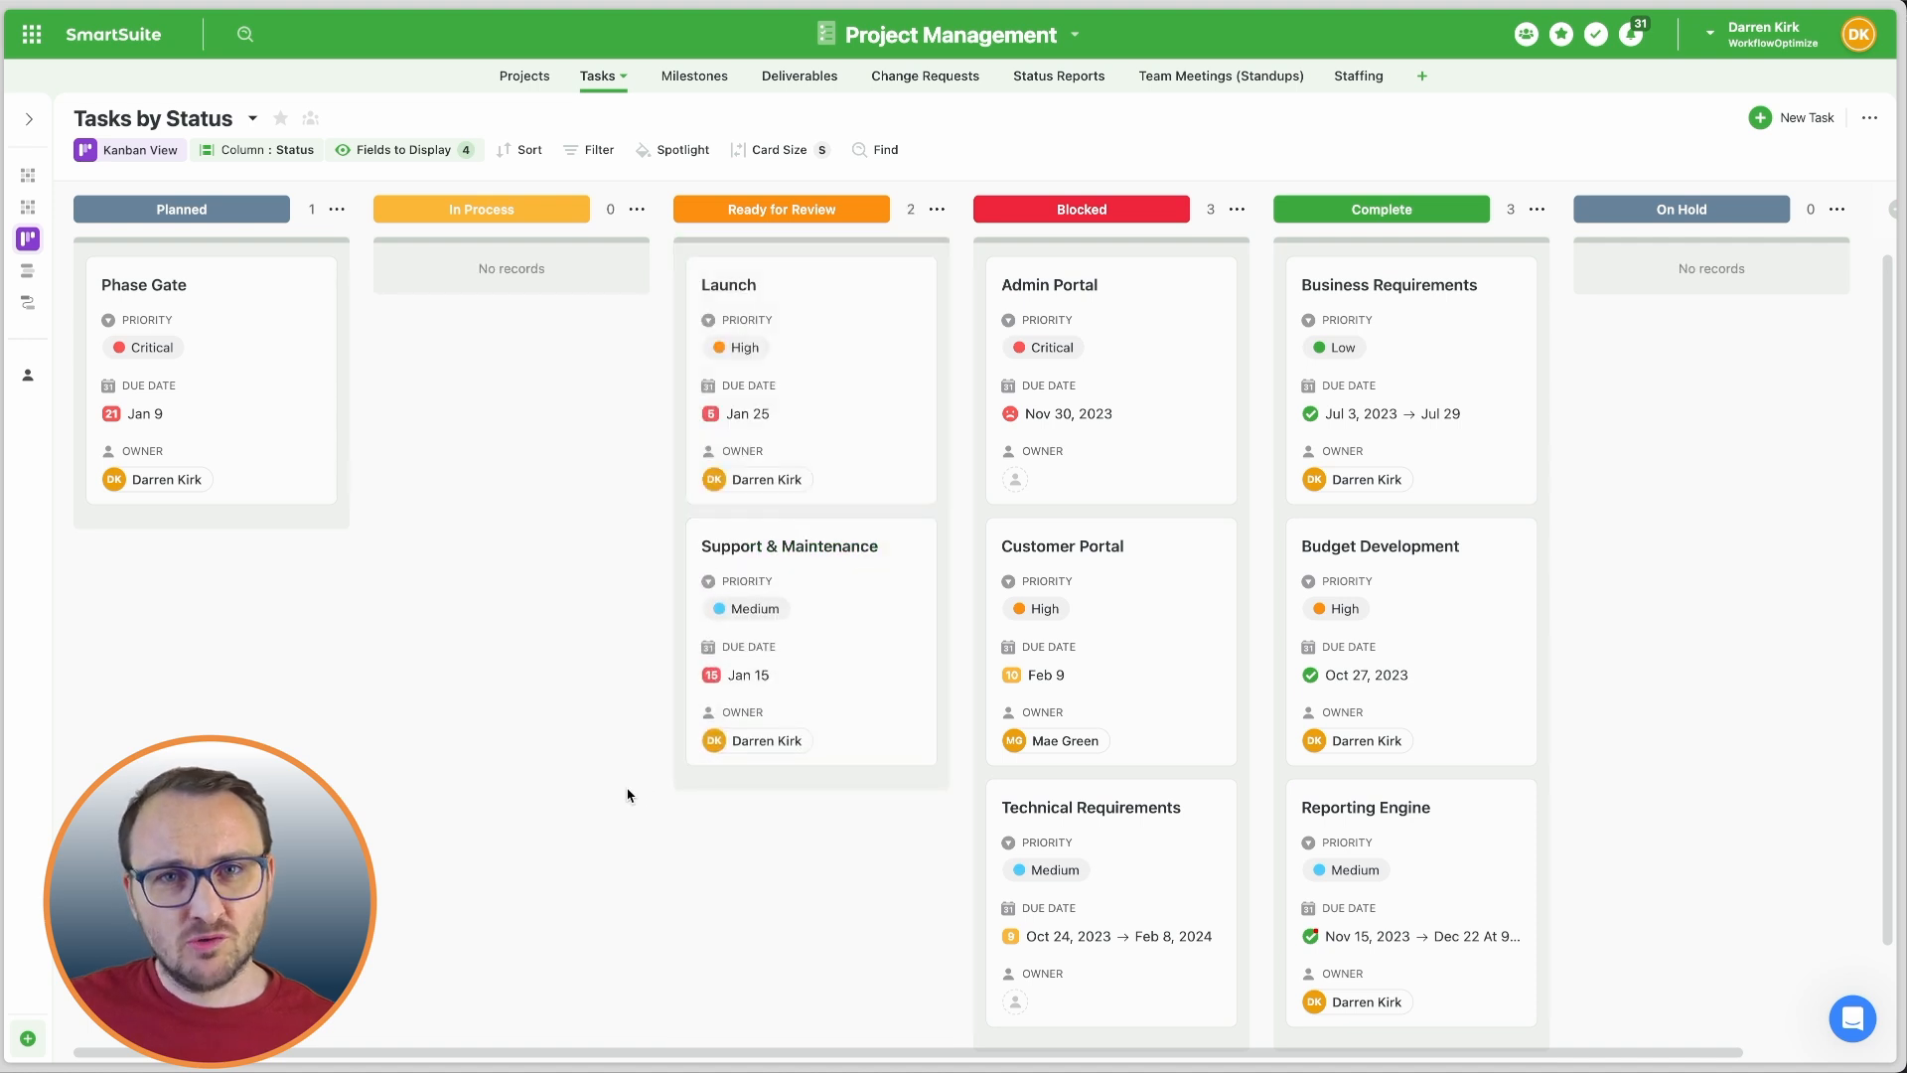
left_click(682, 76)
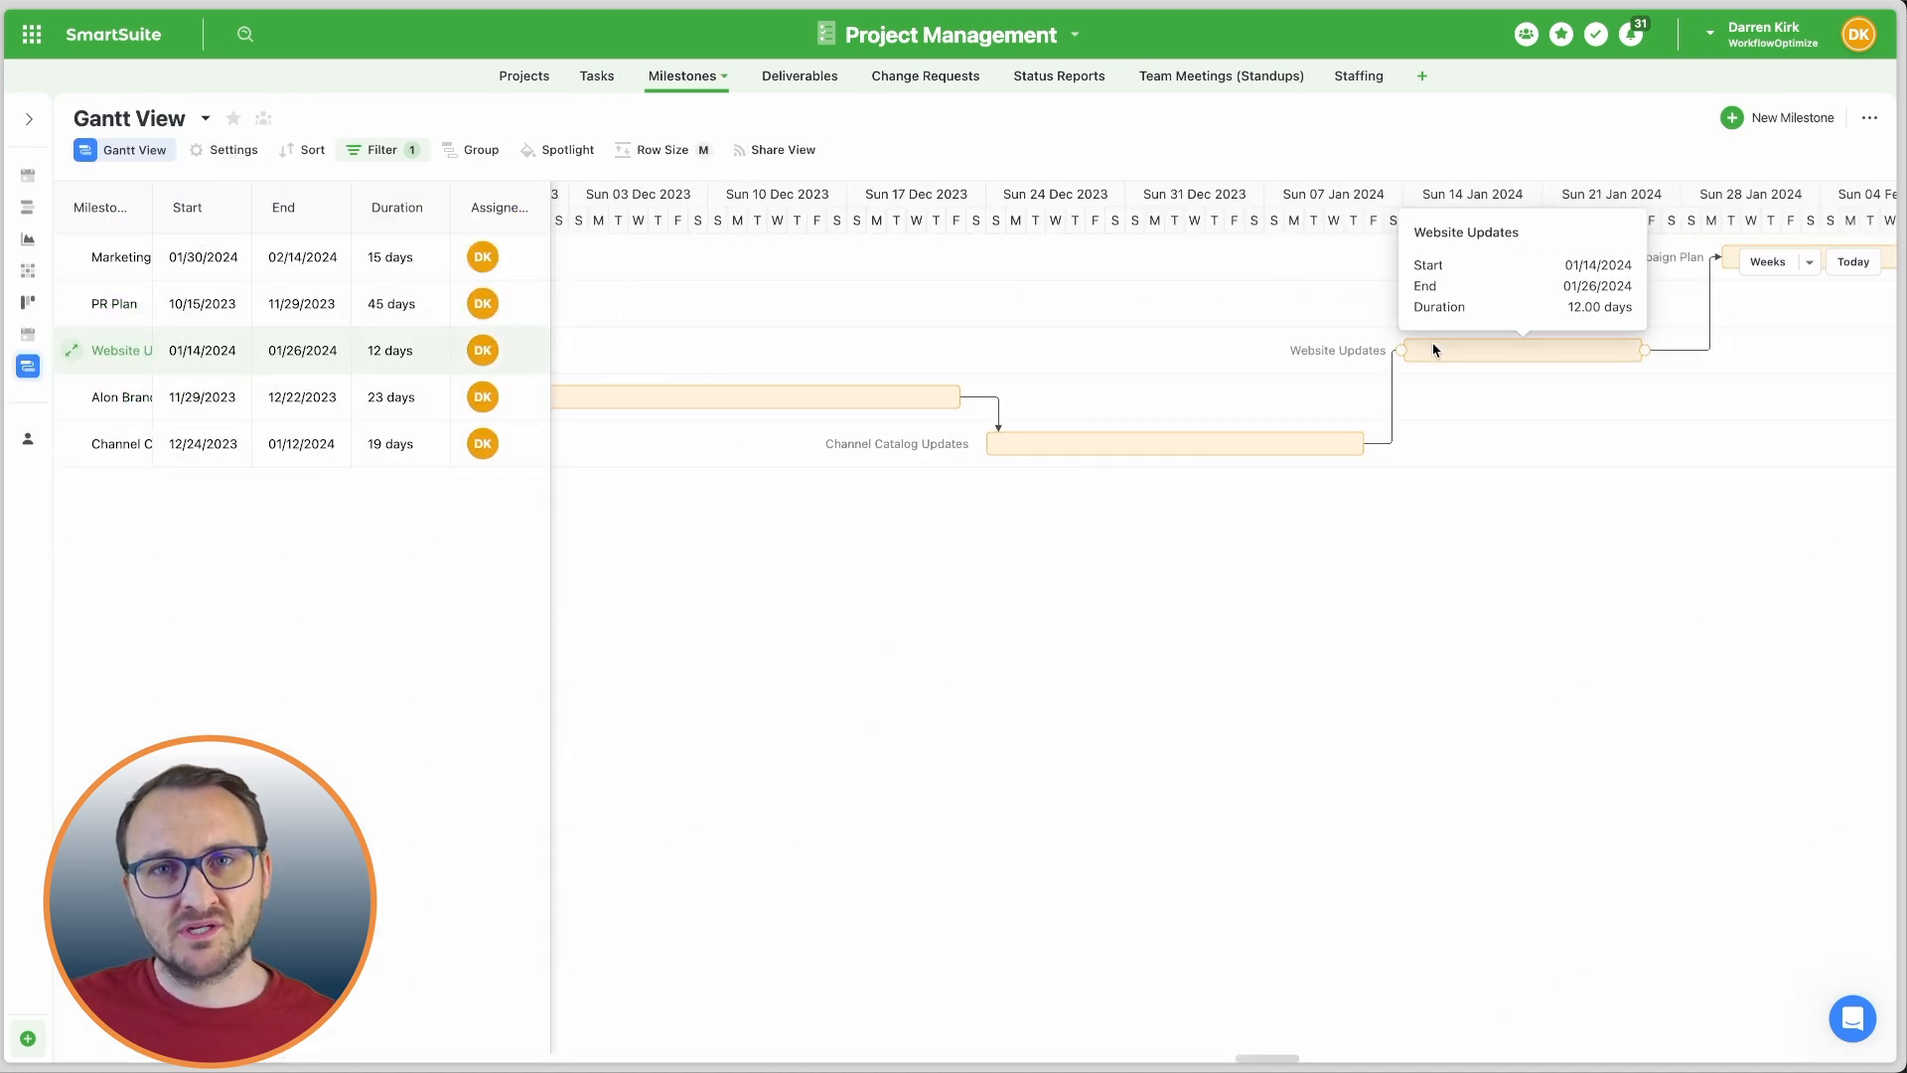
left_click(525, 76)
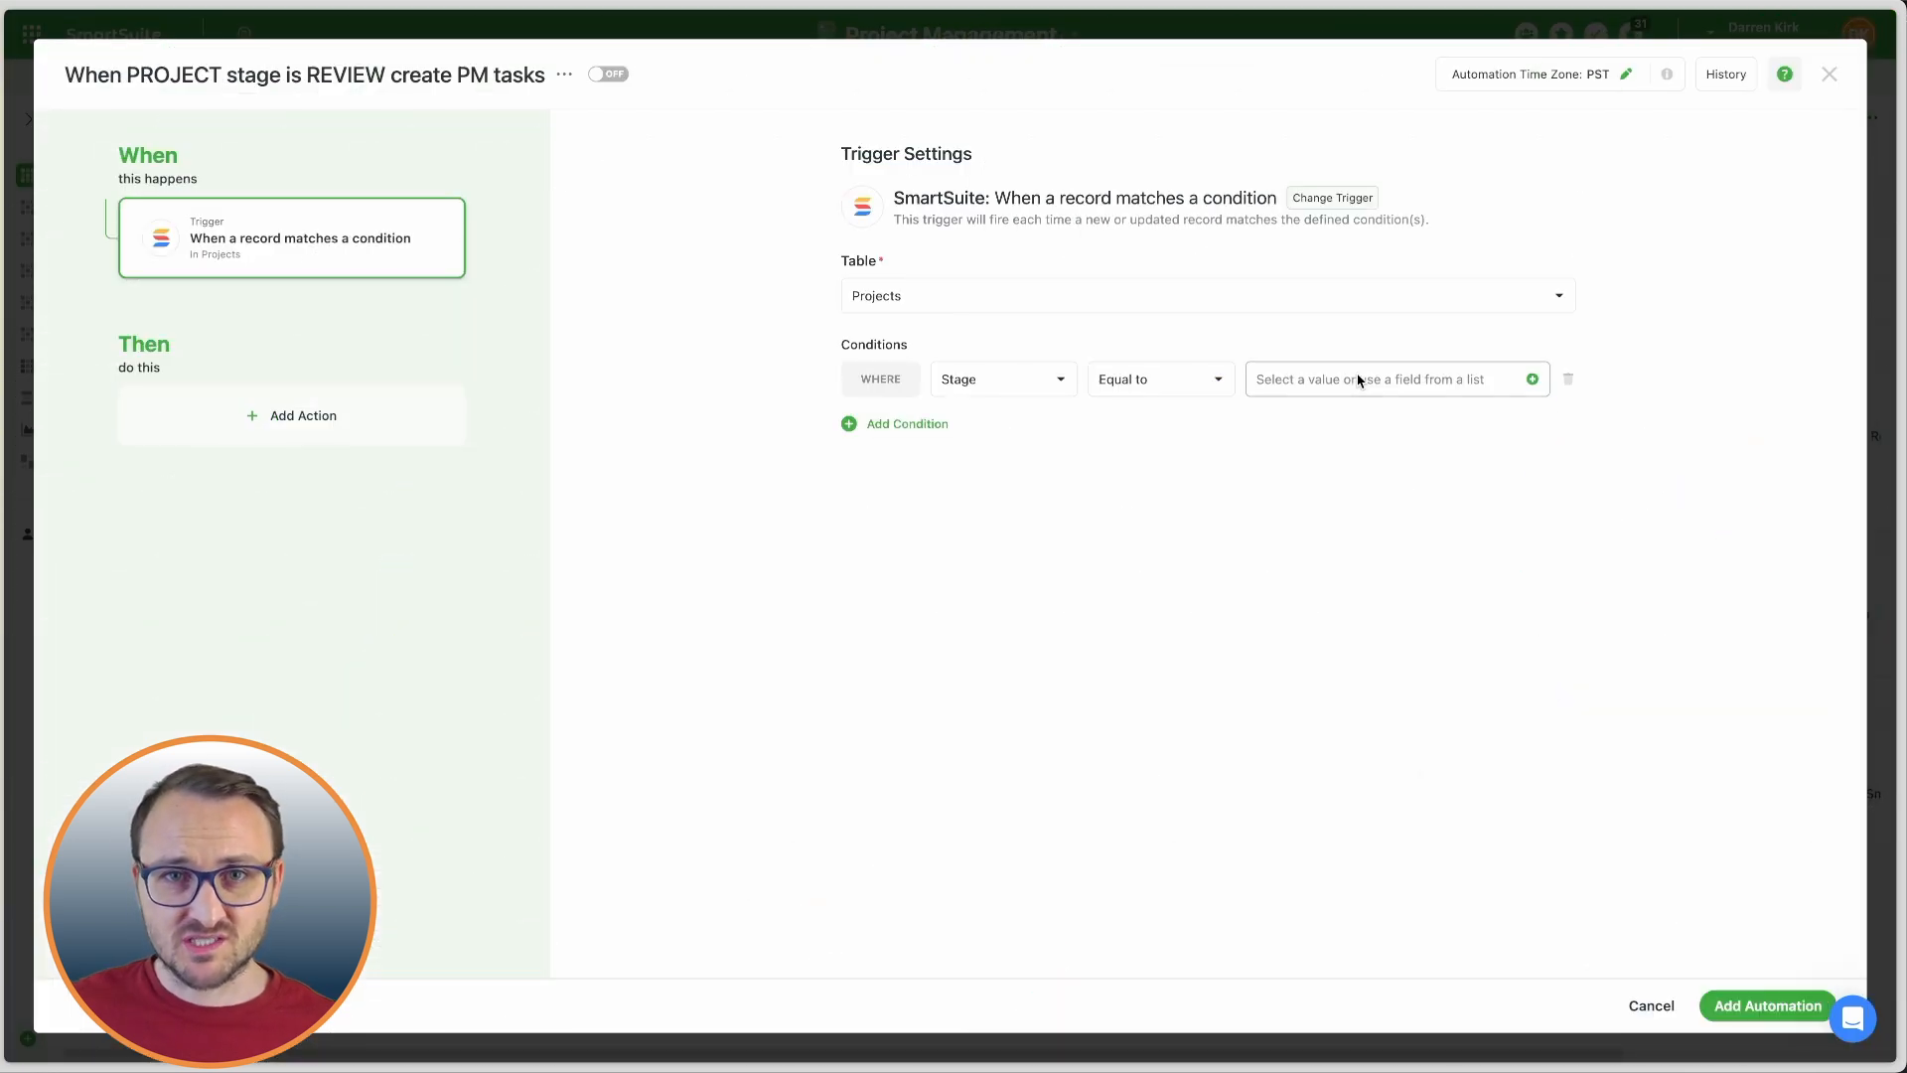
Set the Stage condition to Review and add a Create a record action for a 'Finalize' task.
left_click(1386, 378)
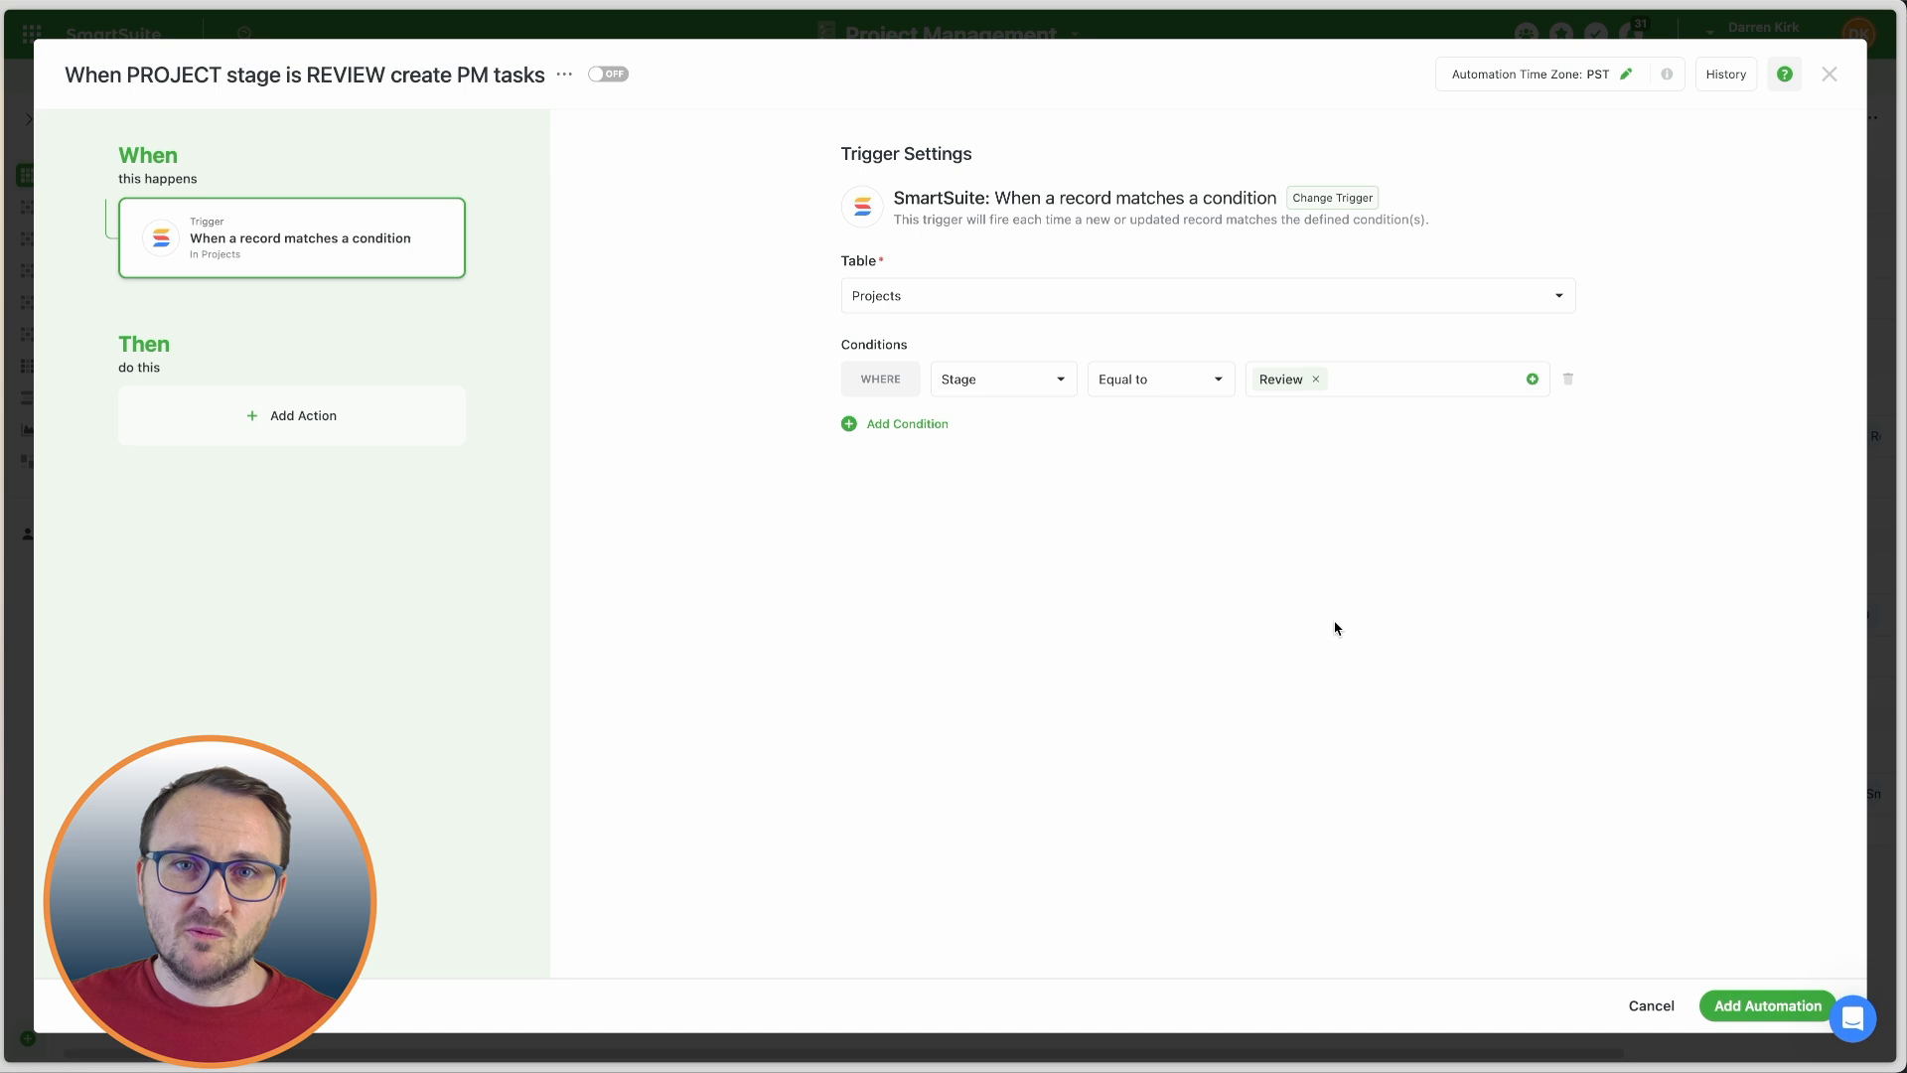
left_click(303, 416)
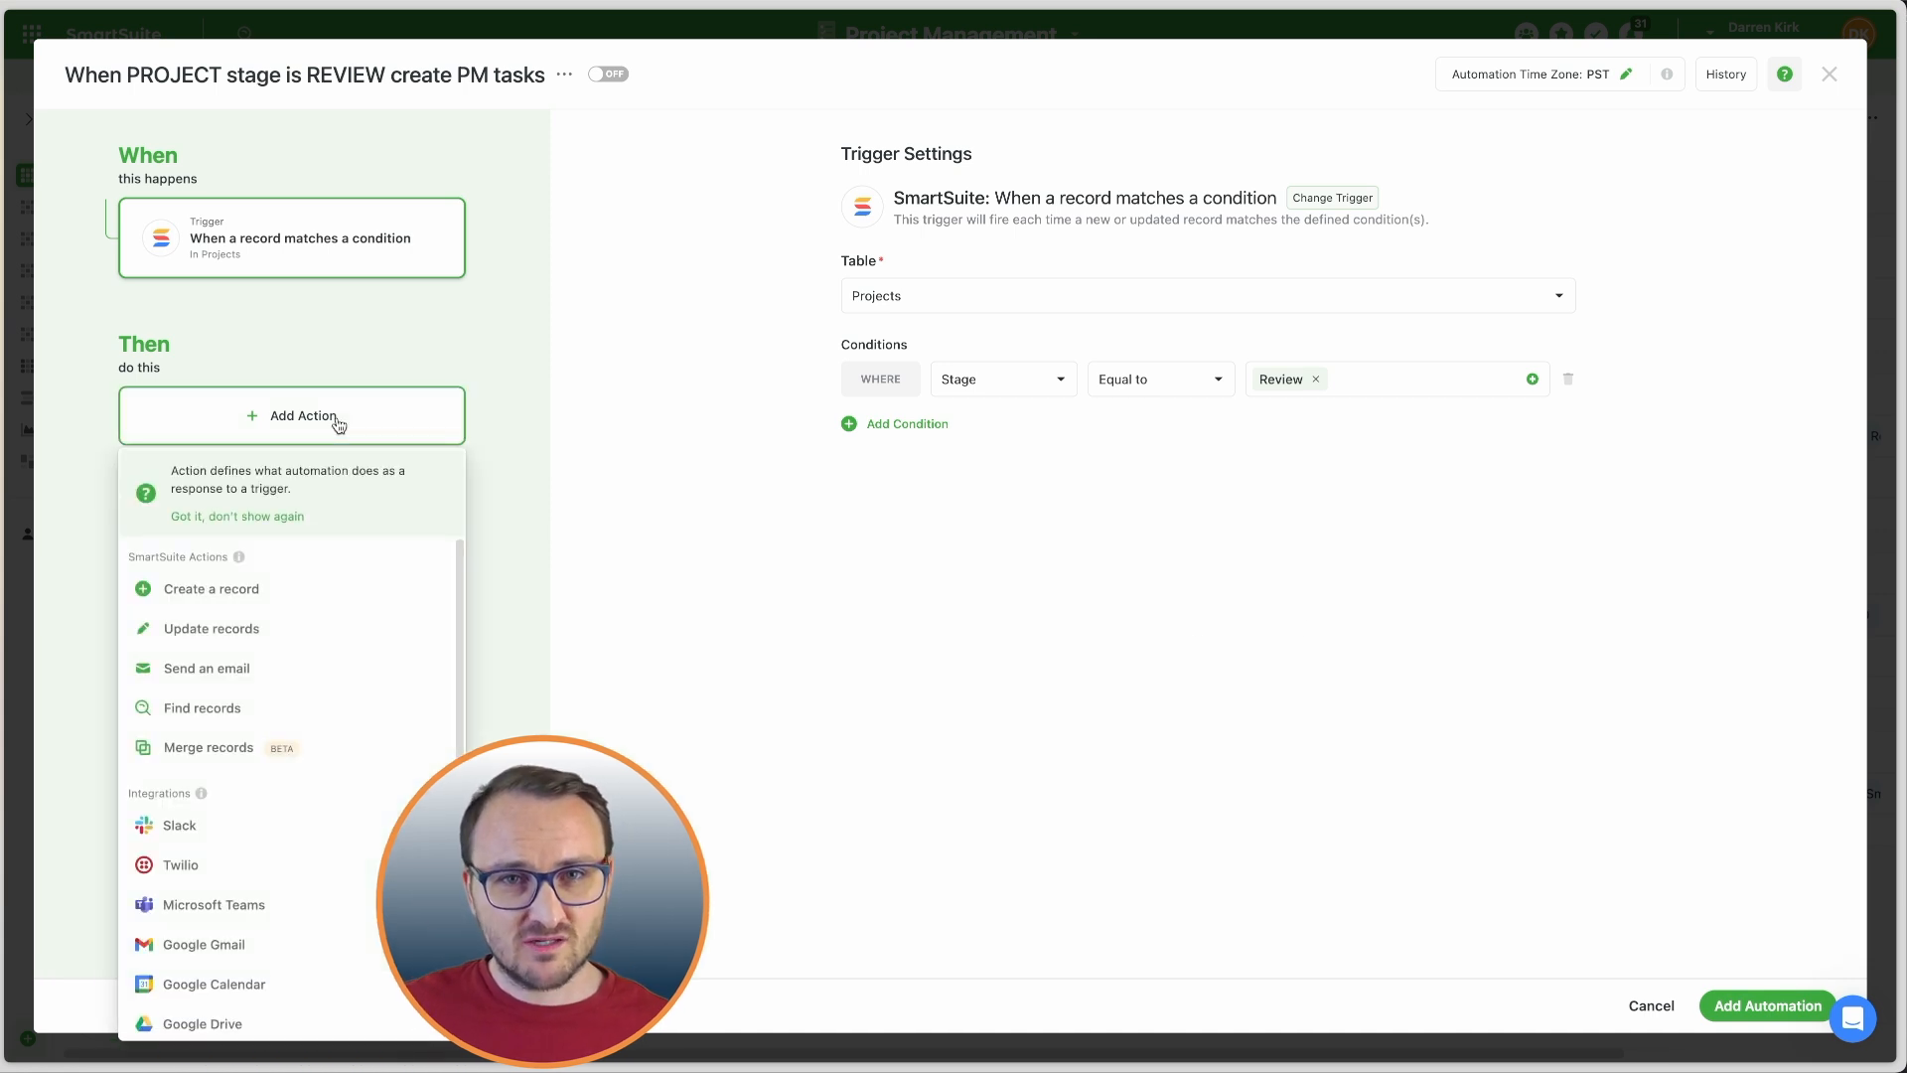
left_click(211, 587)
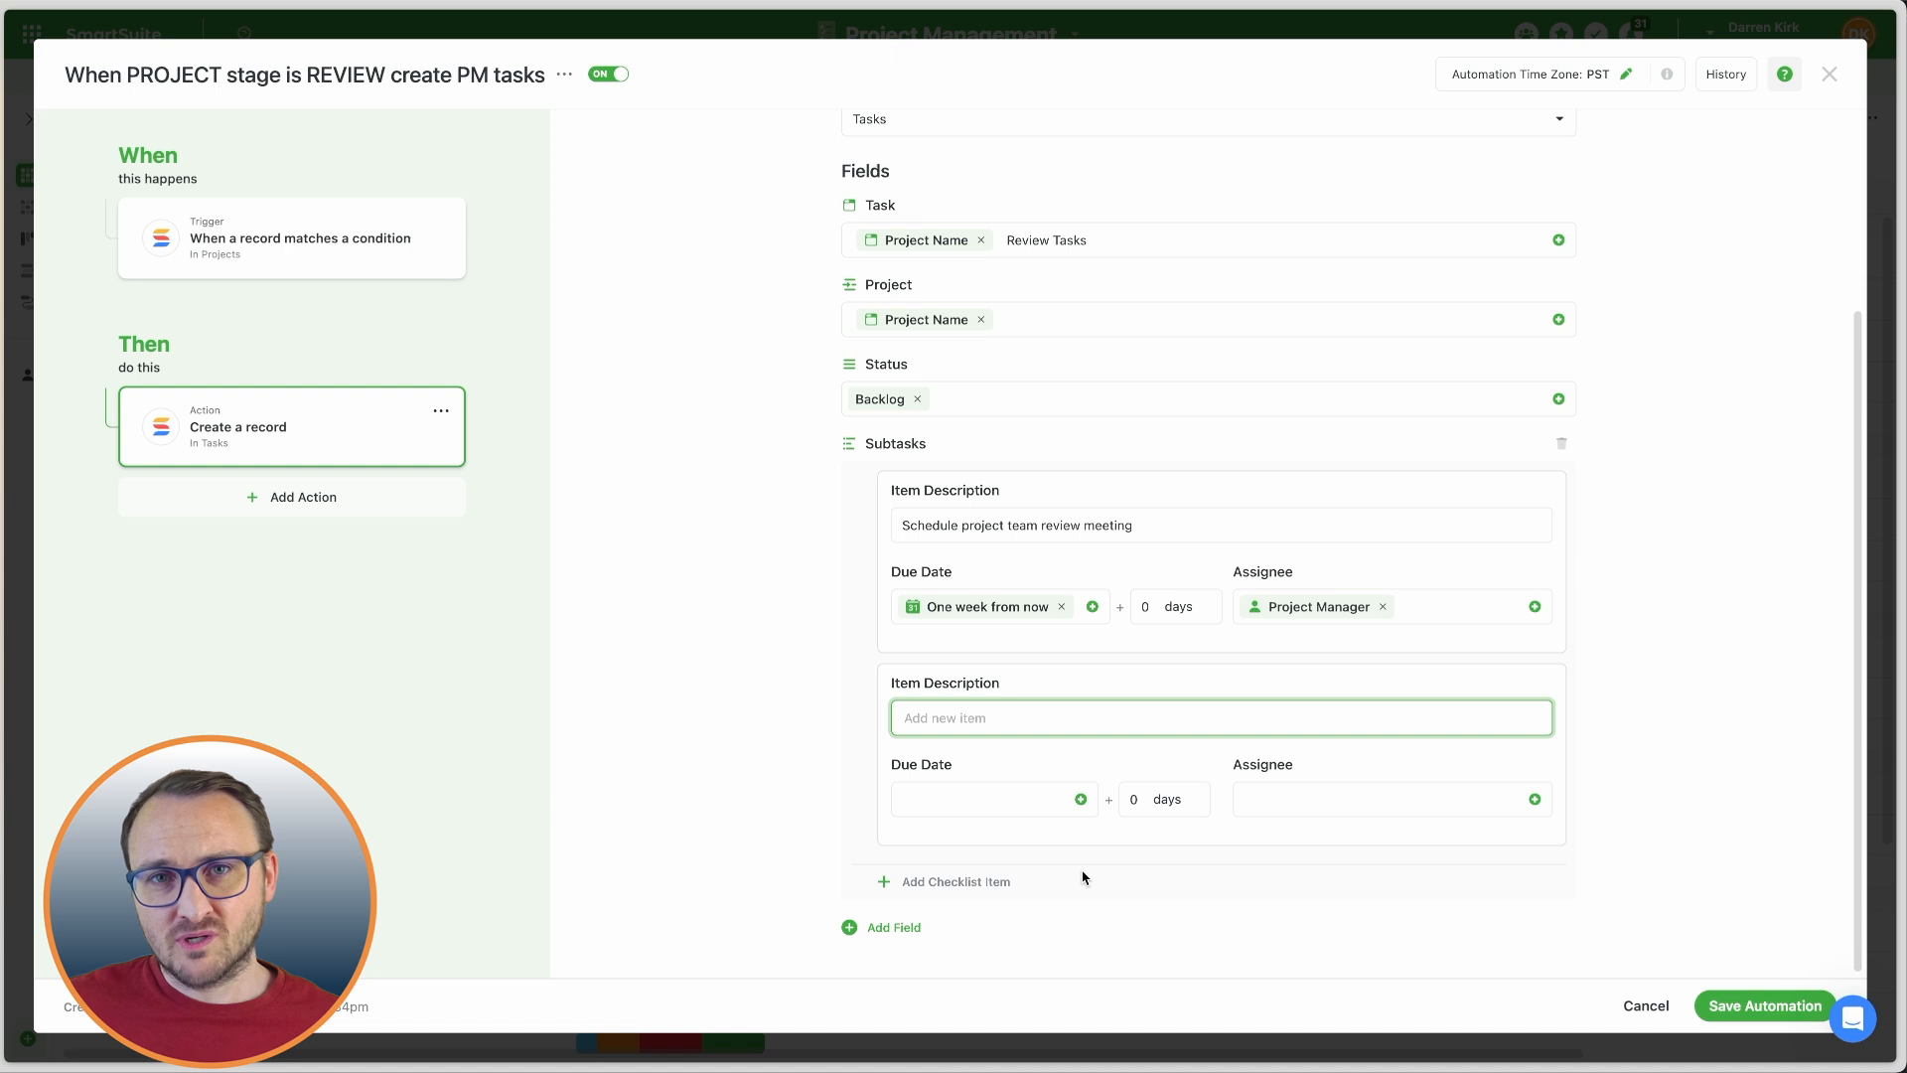
type("Finalize")
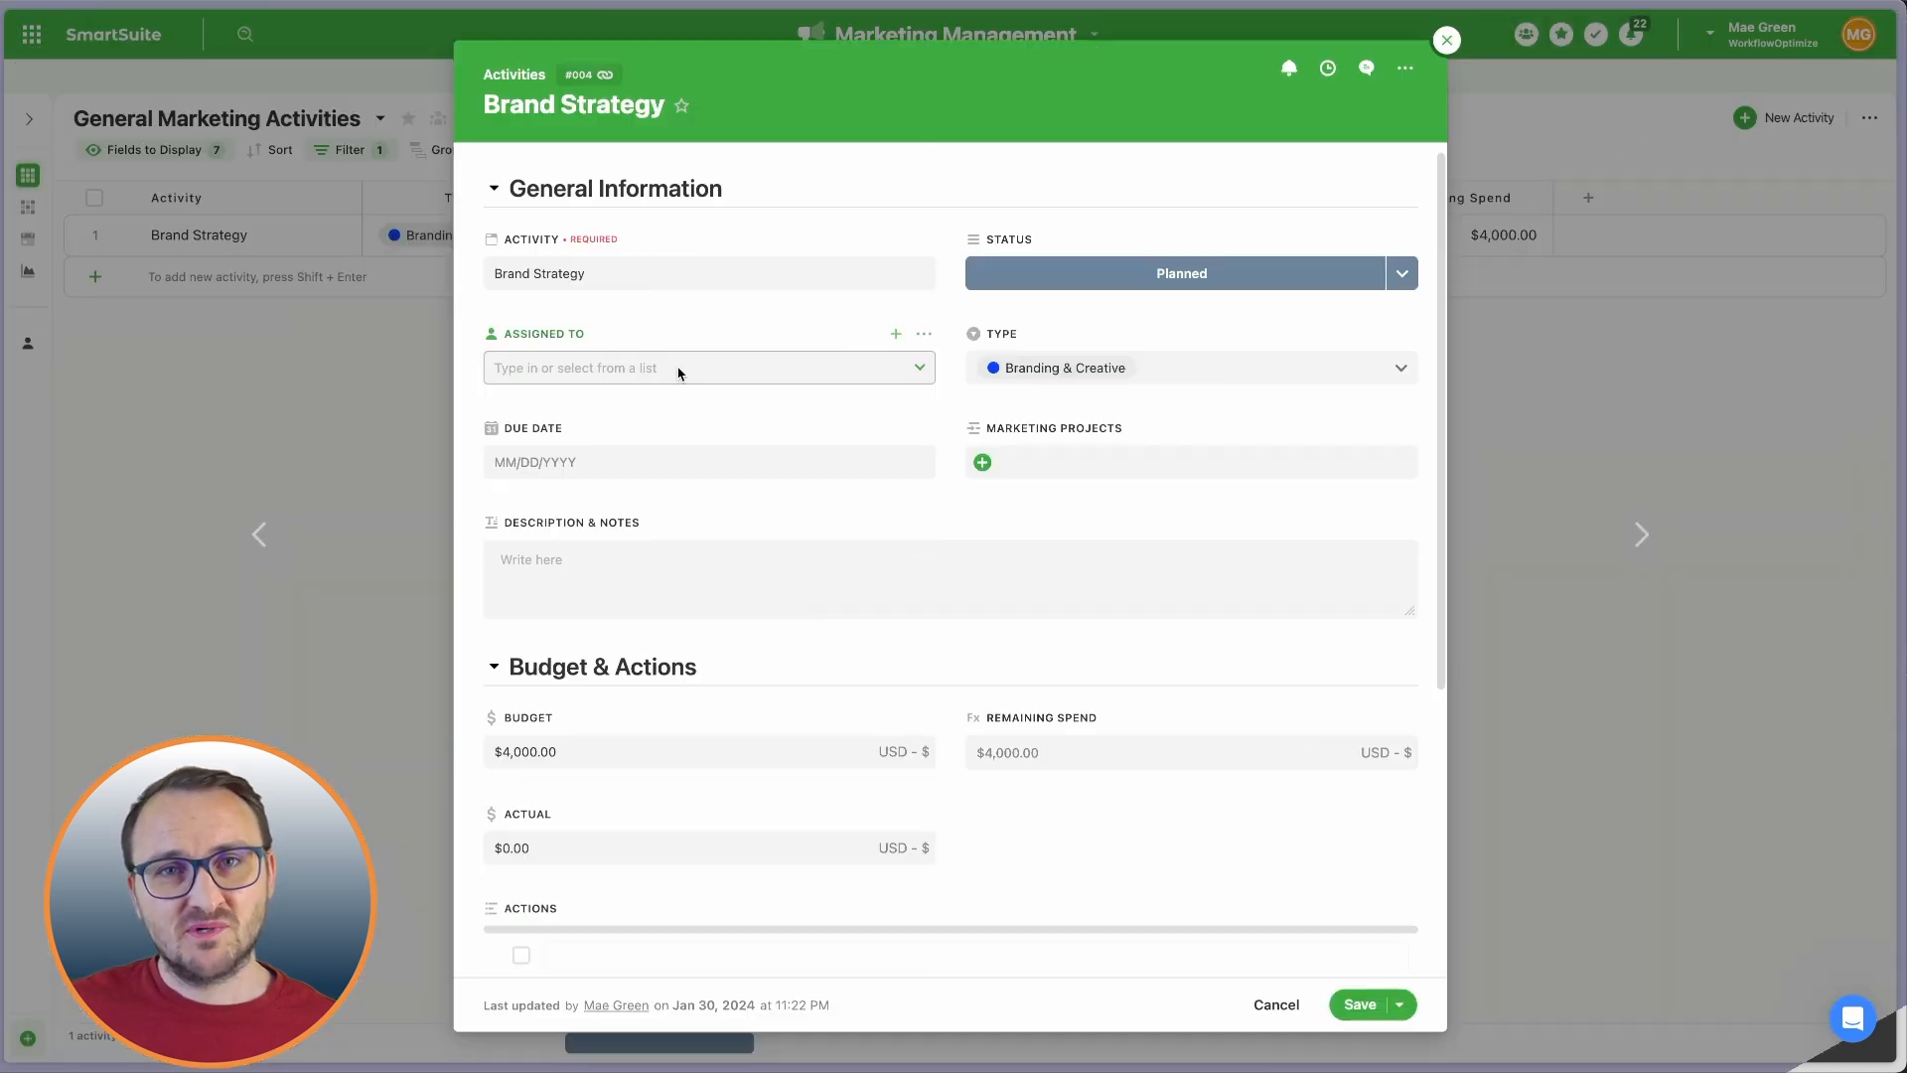
Assign Brand Strategy to yourself with a Feb 29 due date.
left_click(710, 367)
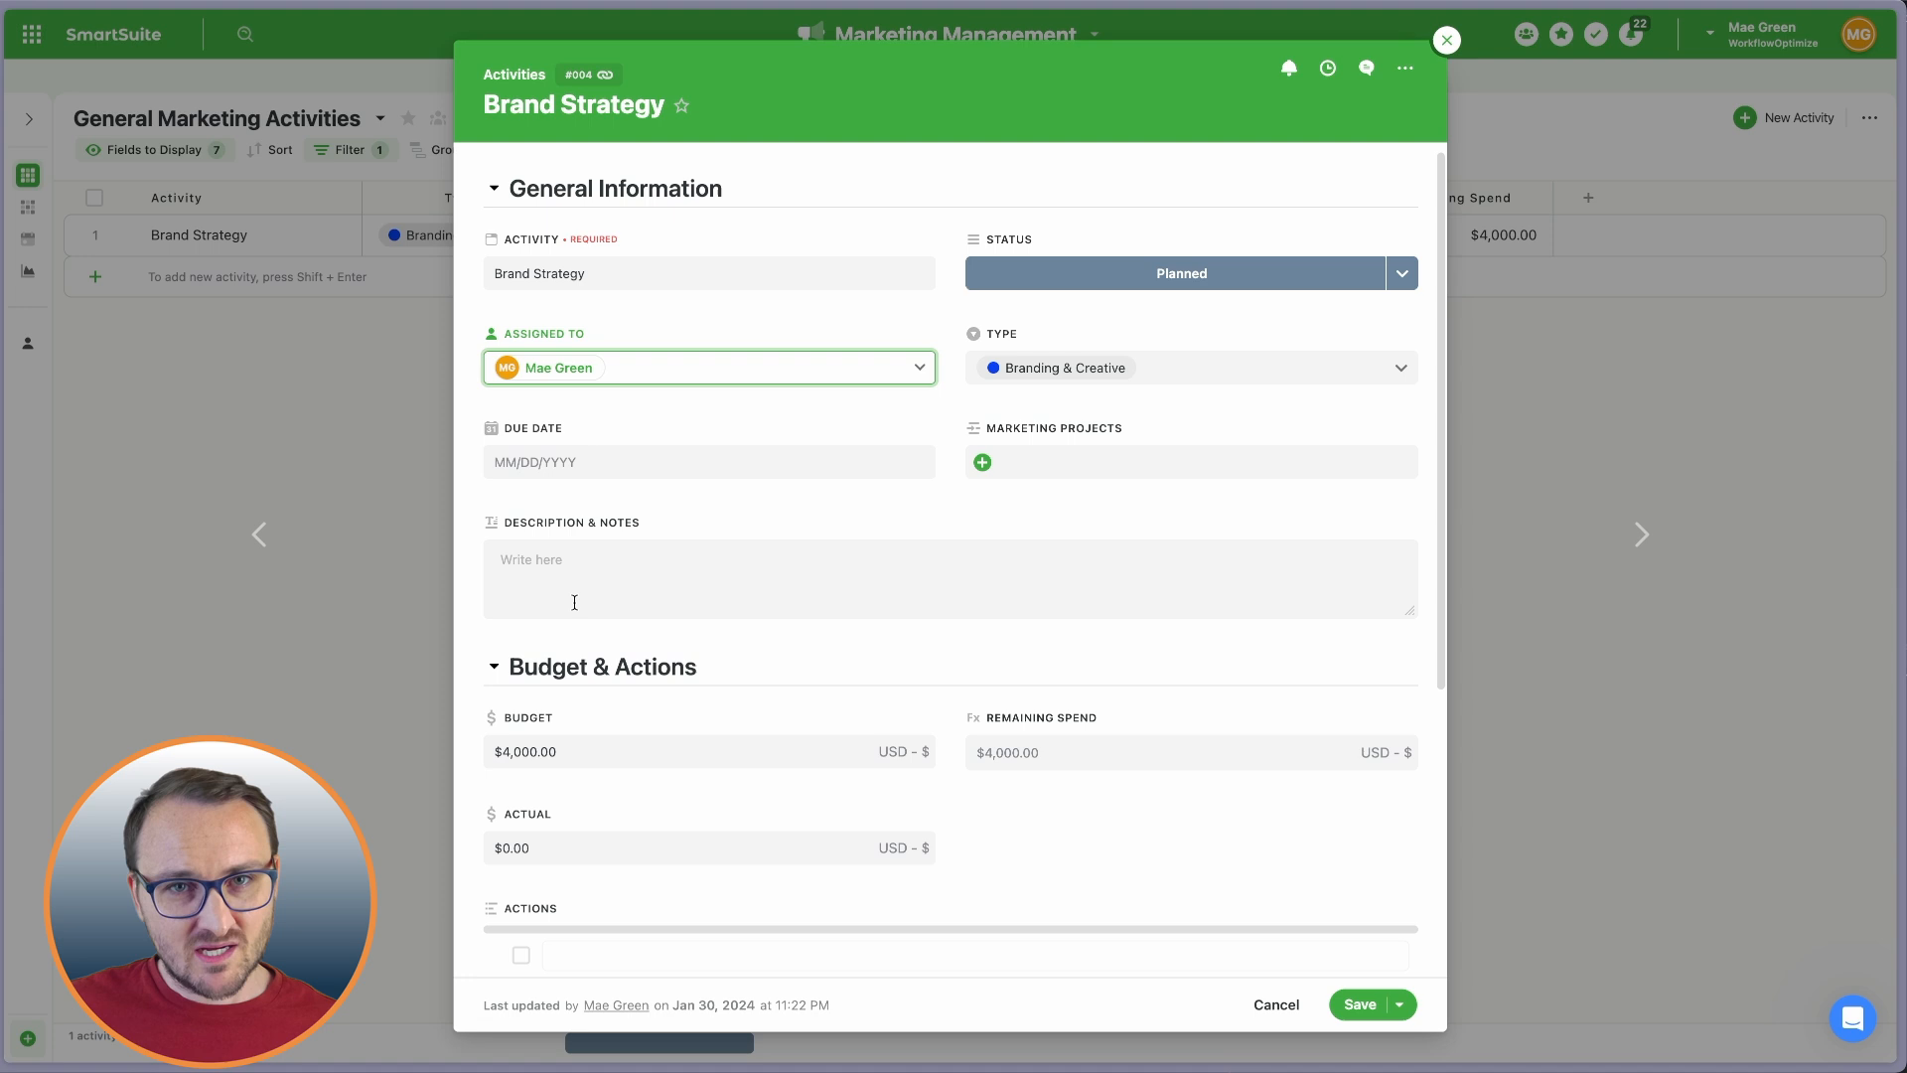
left_click(709, 461)
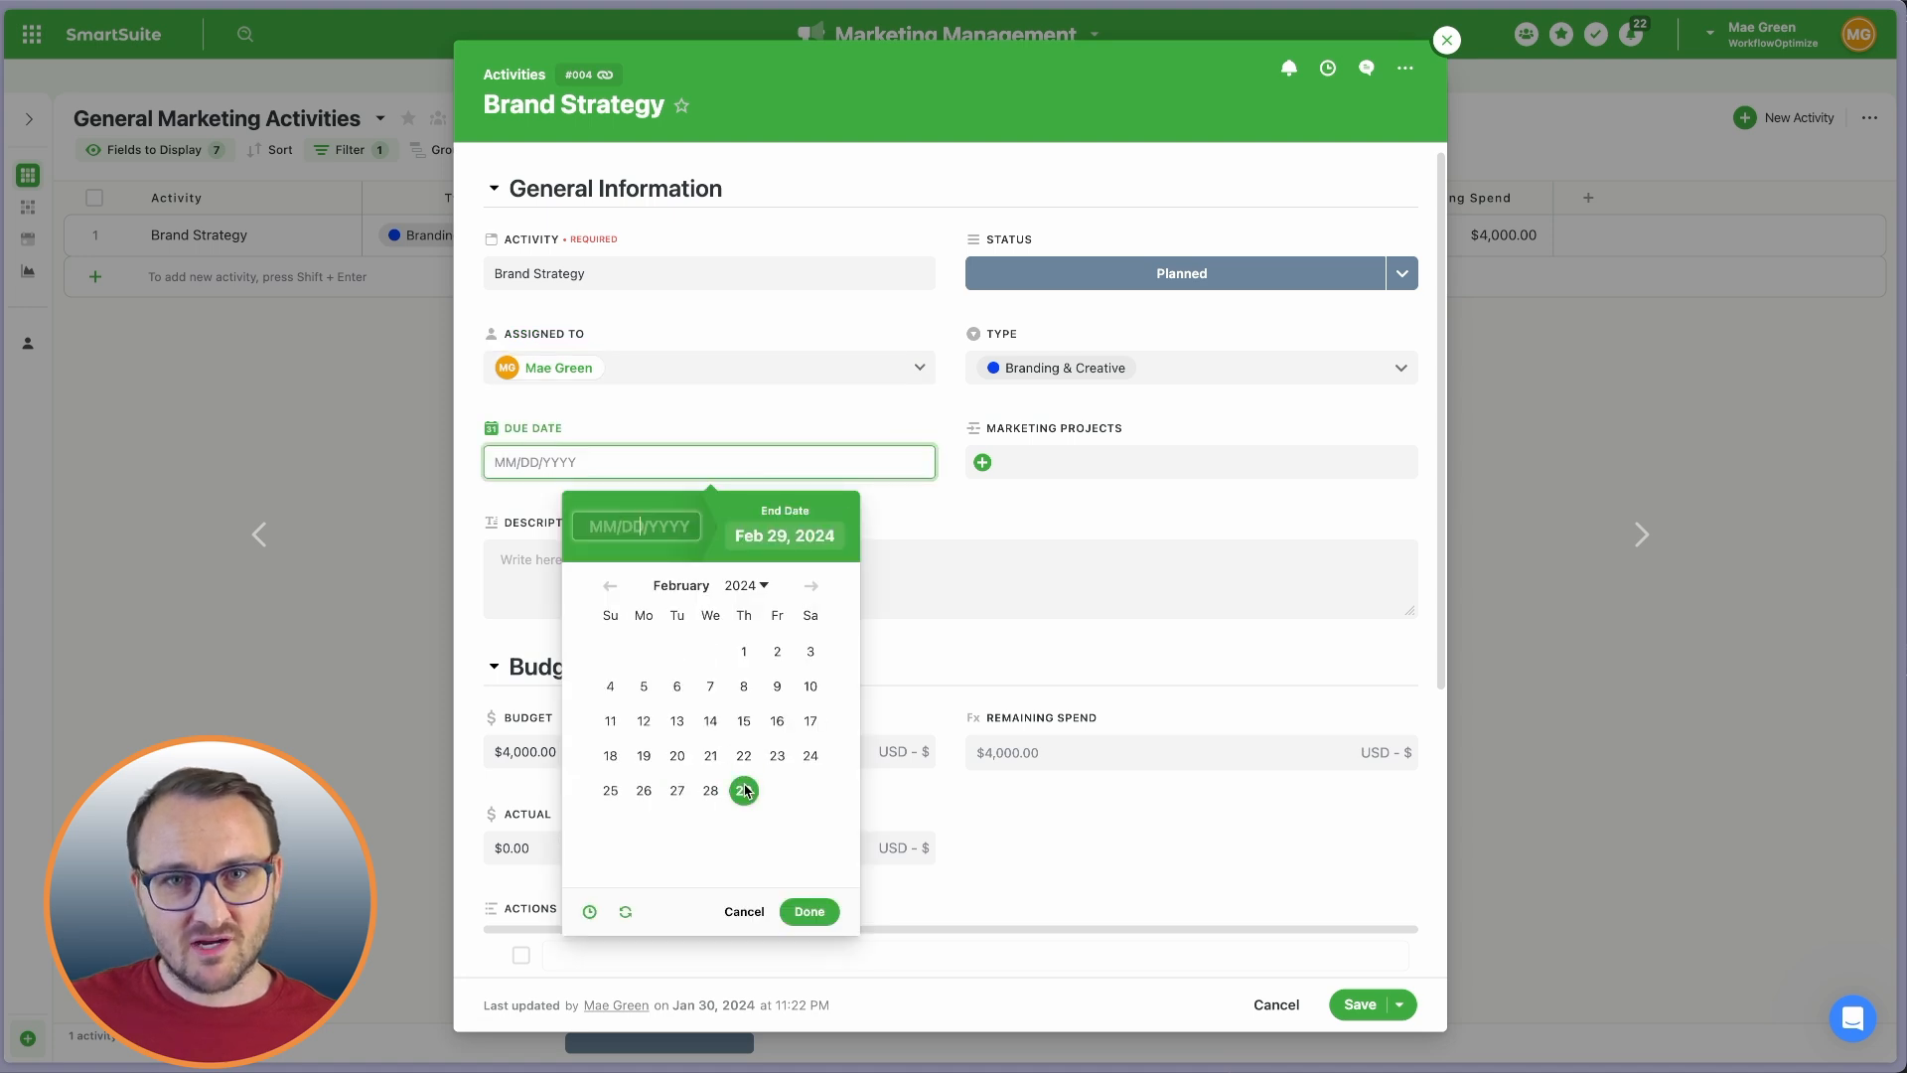
left_click(808, 911)
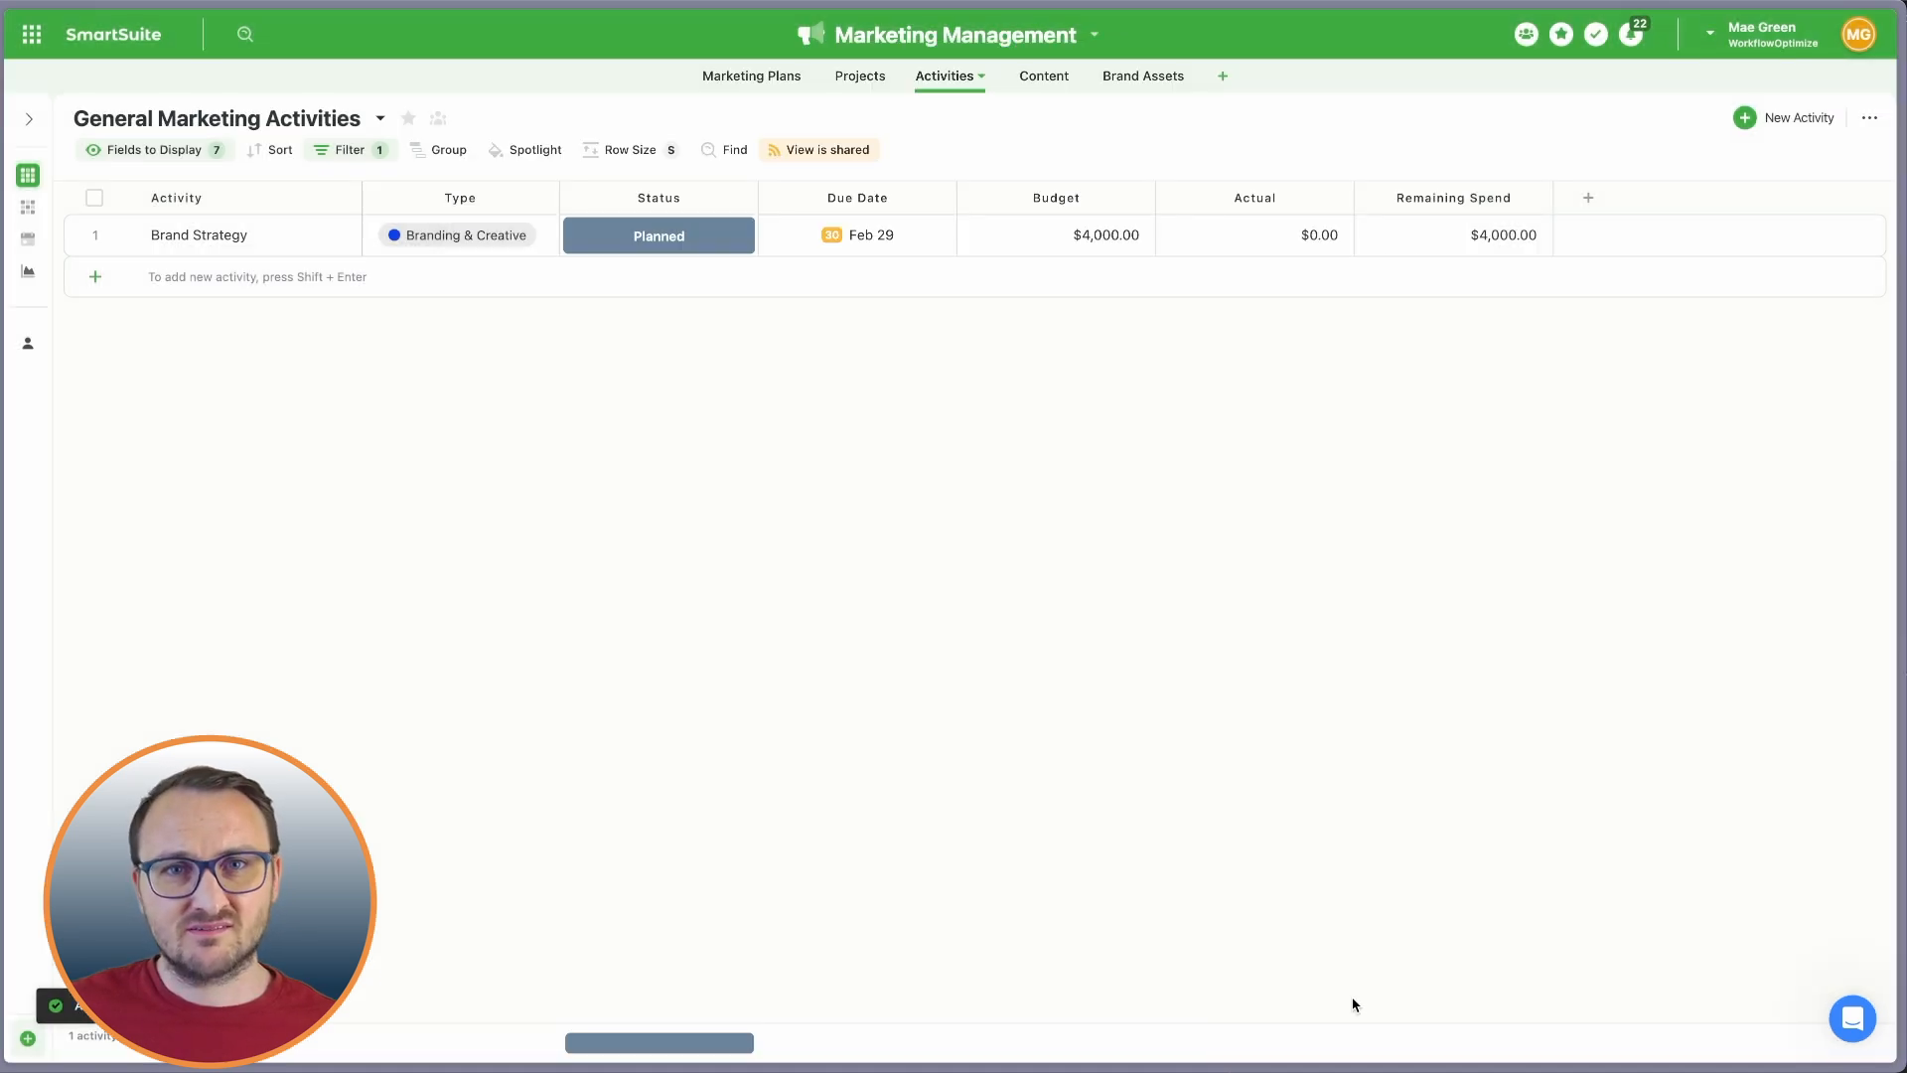
Check My Work assignments, then open the Customer Portal task under Project Management.
left_click(1596, 33)
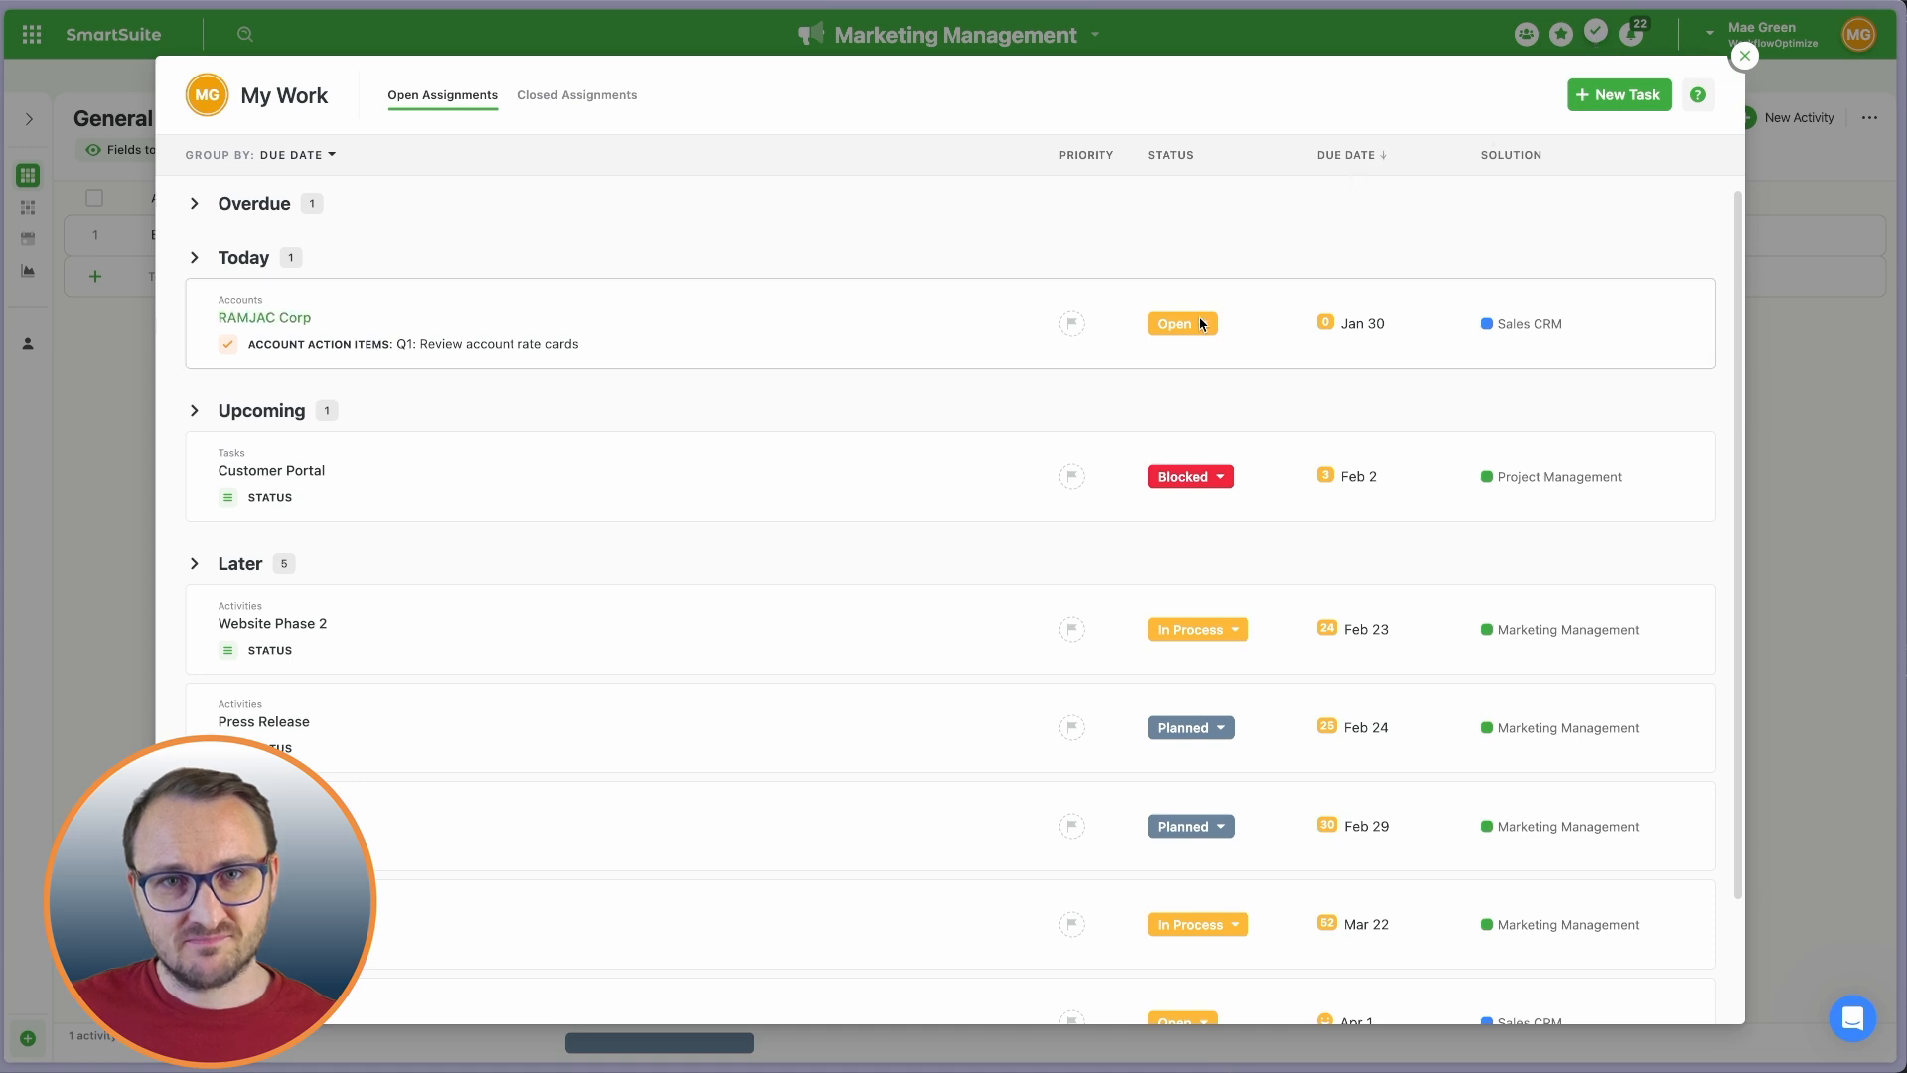
left_click(1744, 55)
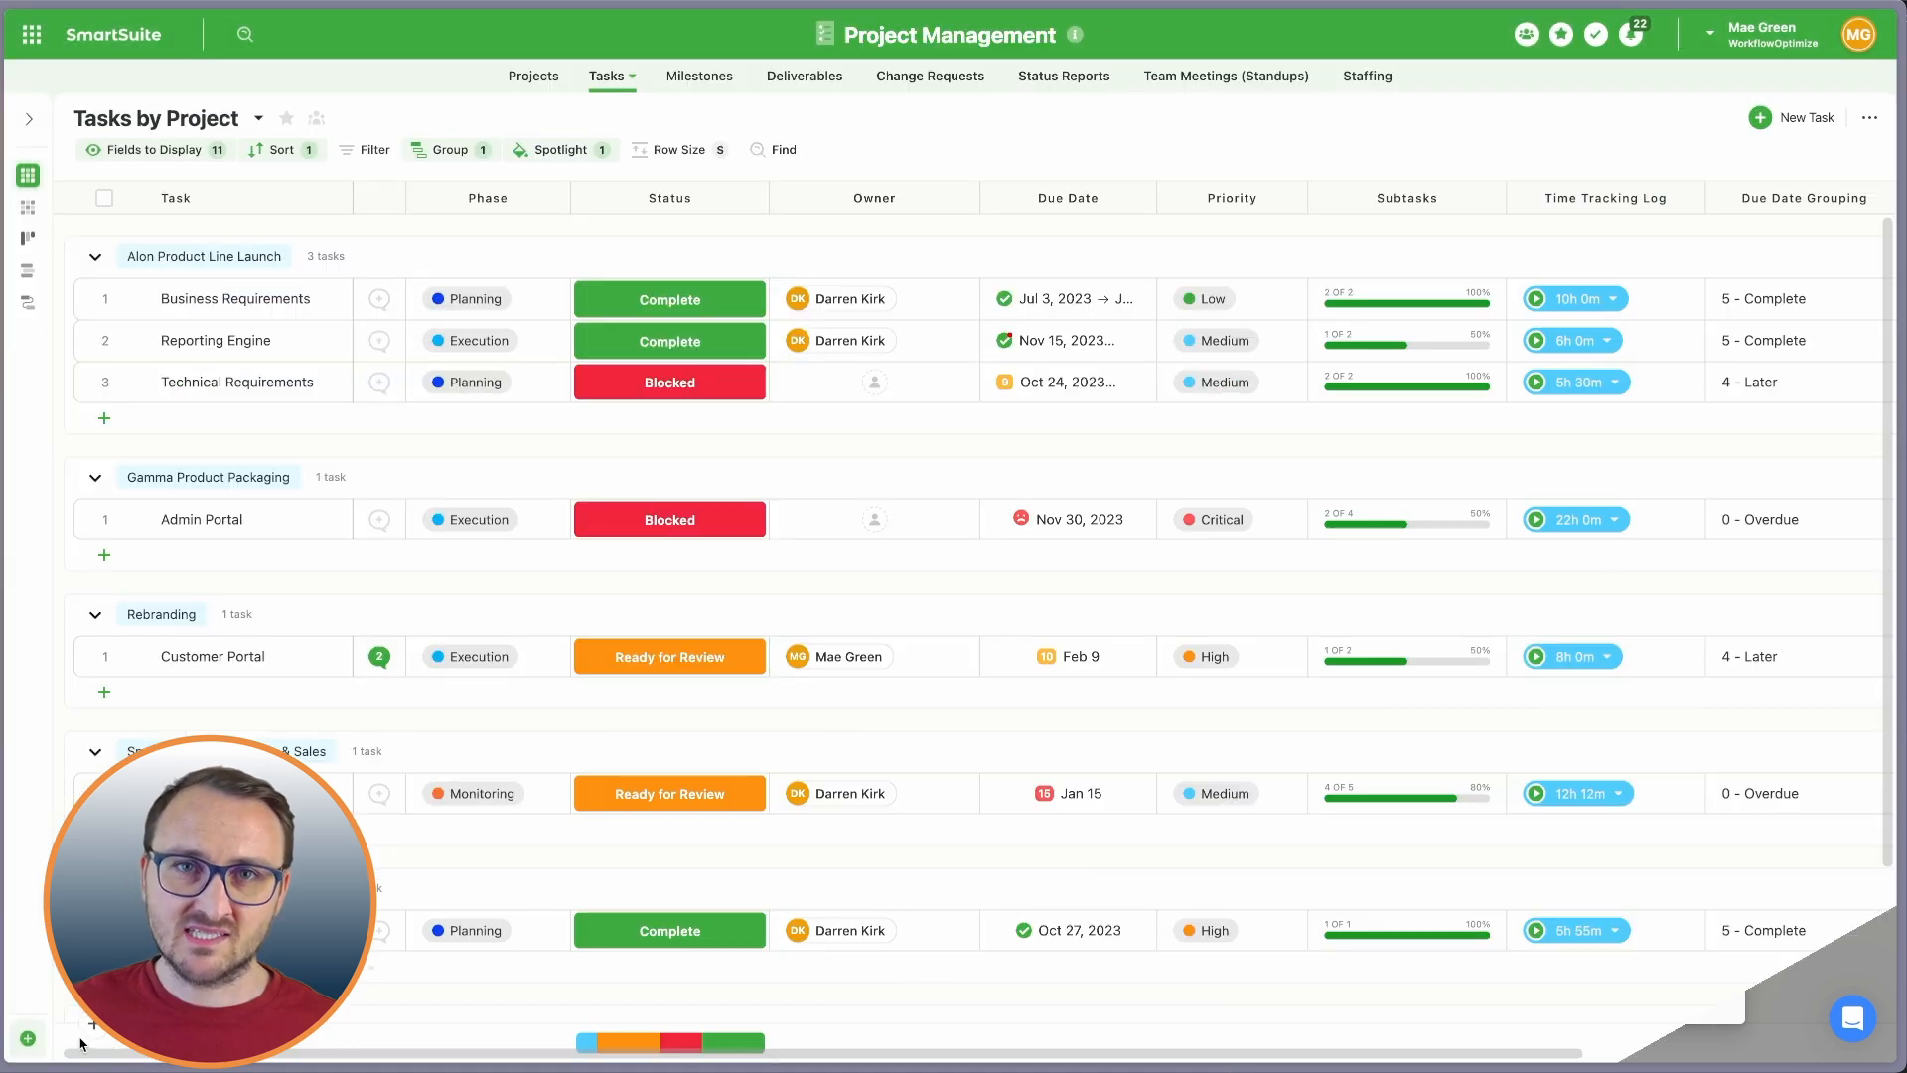
left_click(210, 656)
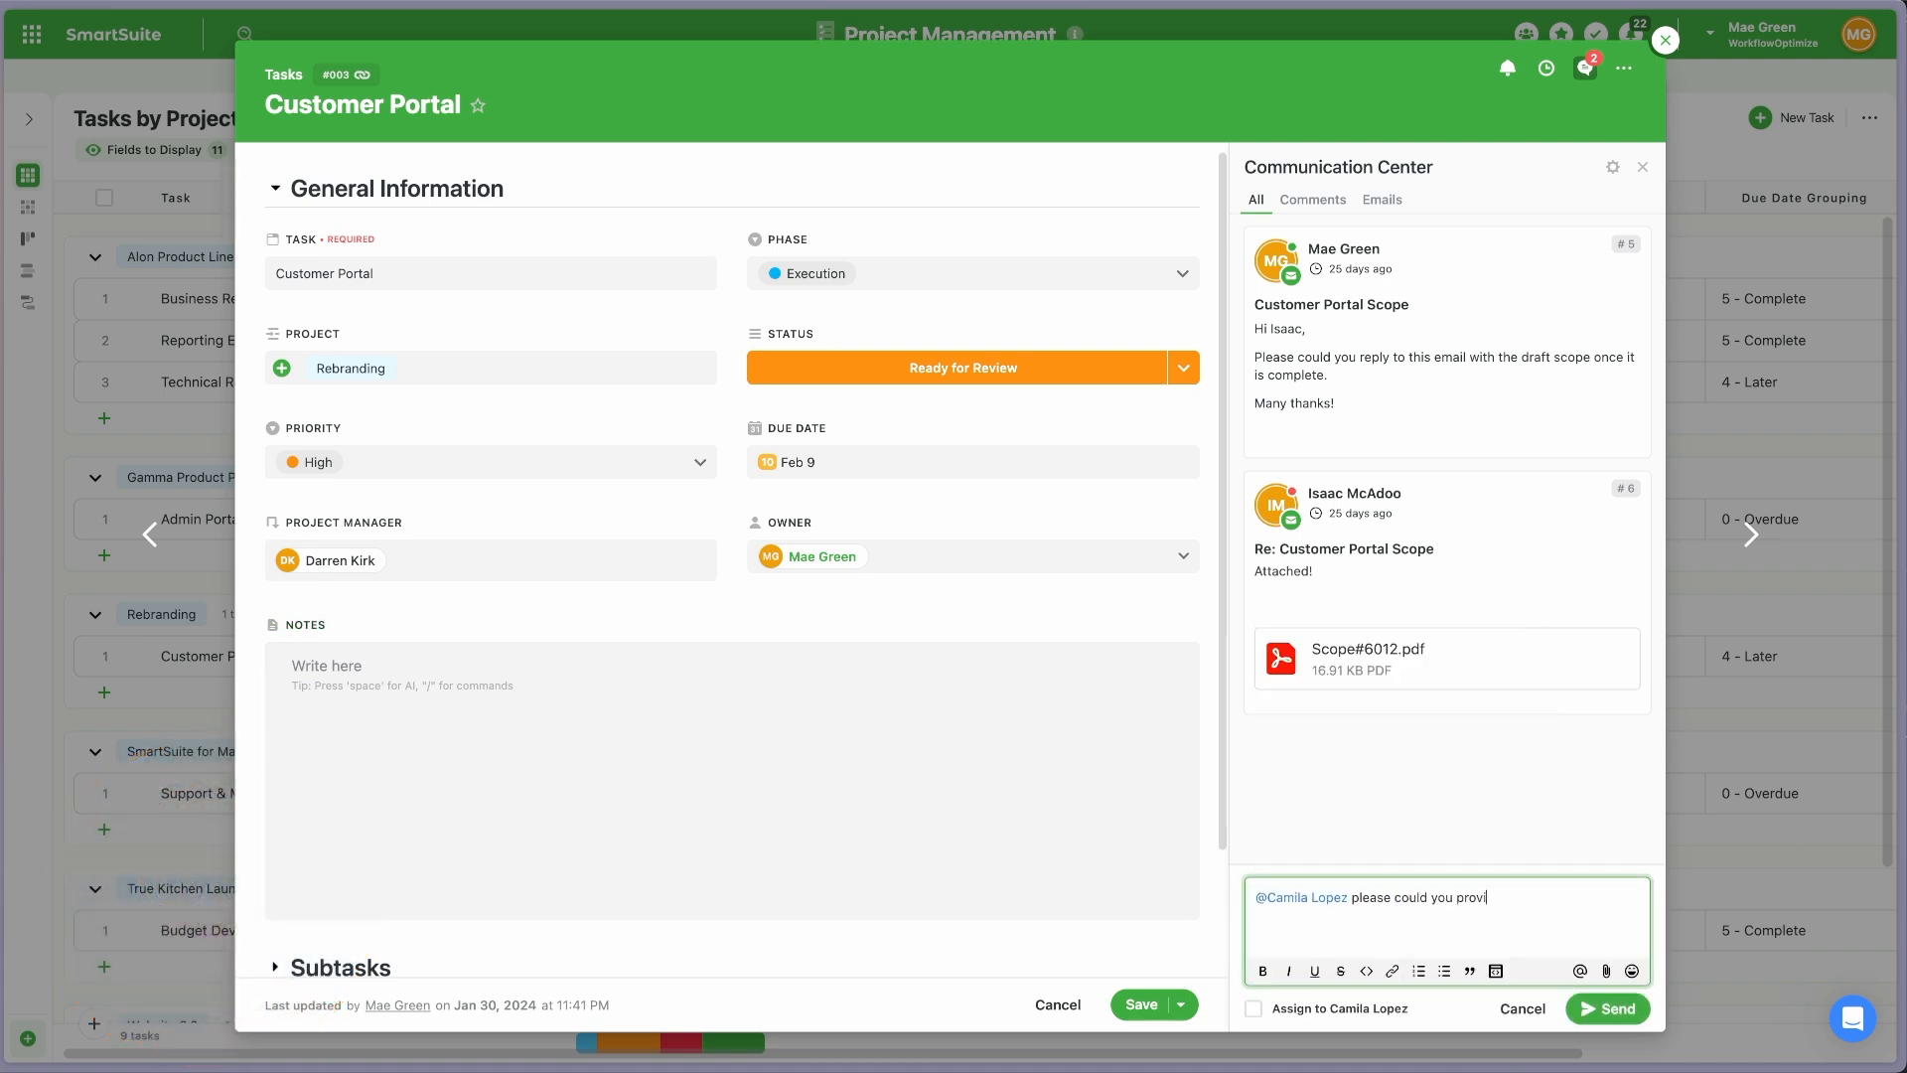
type("de a monitoring update?")
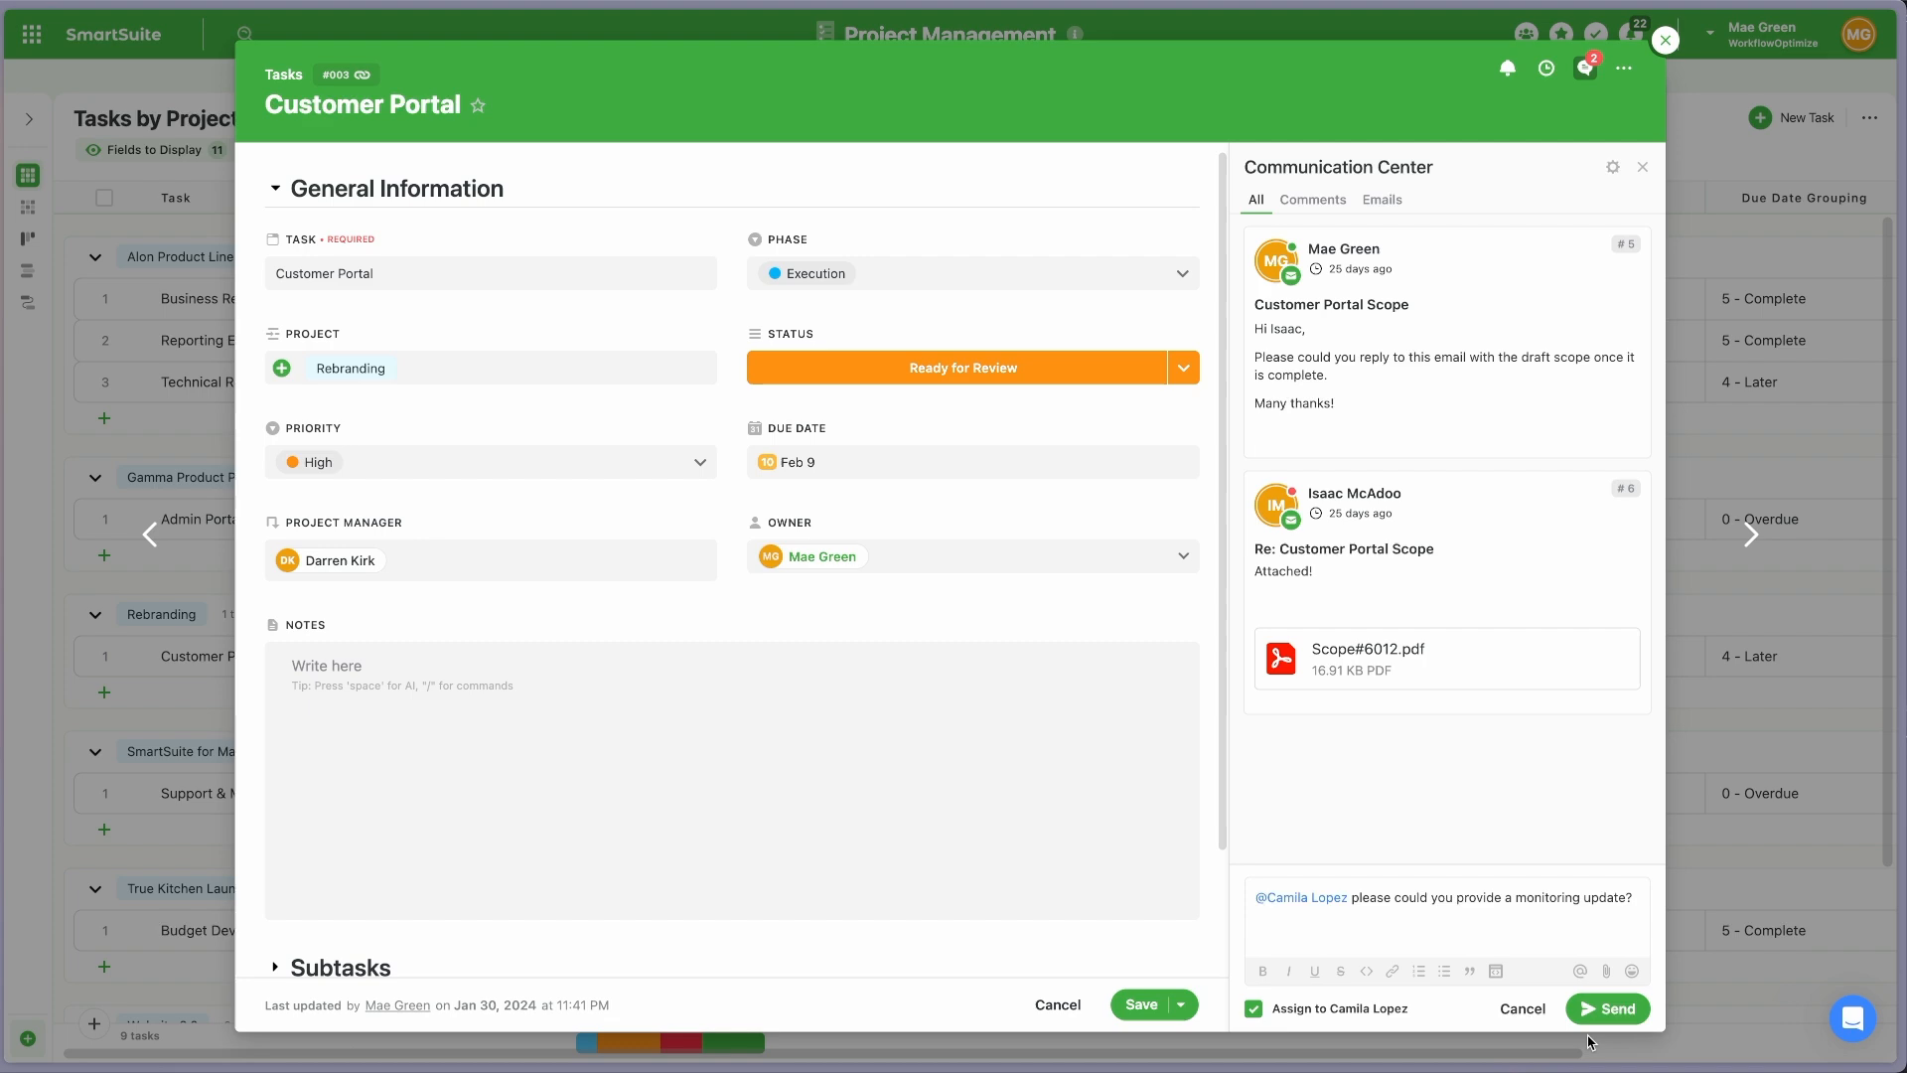
left_click(1607, 1008)
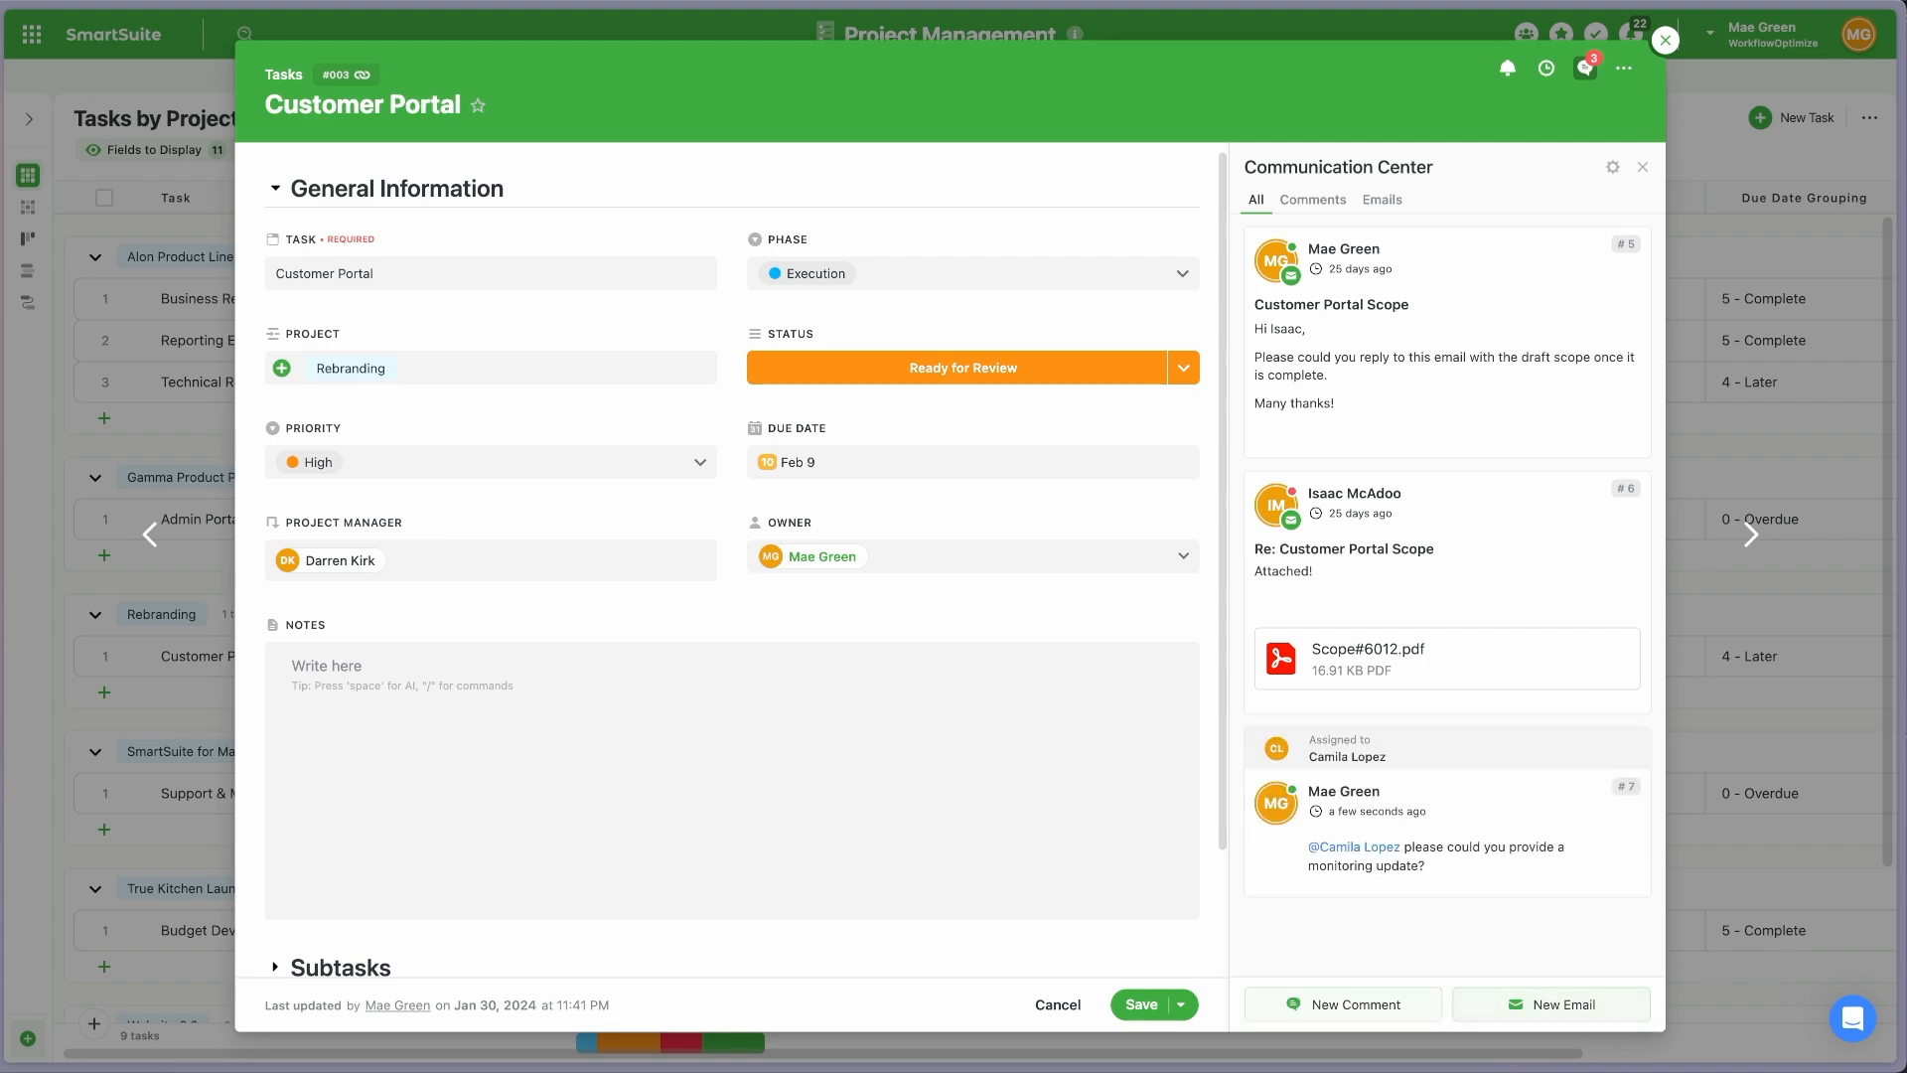